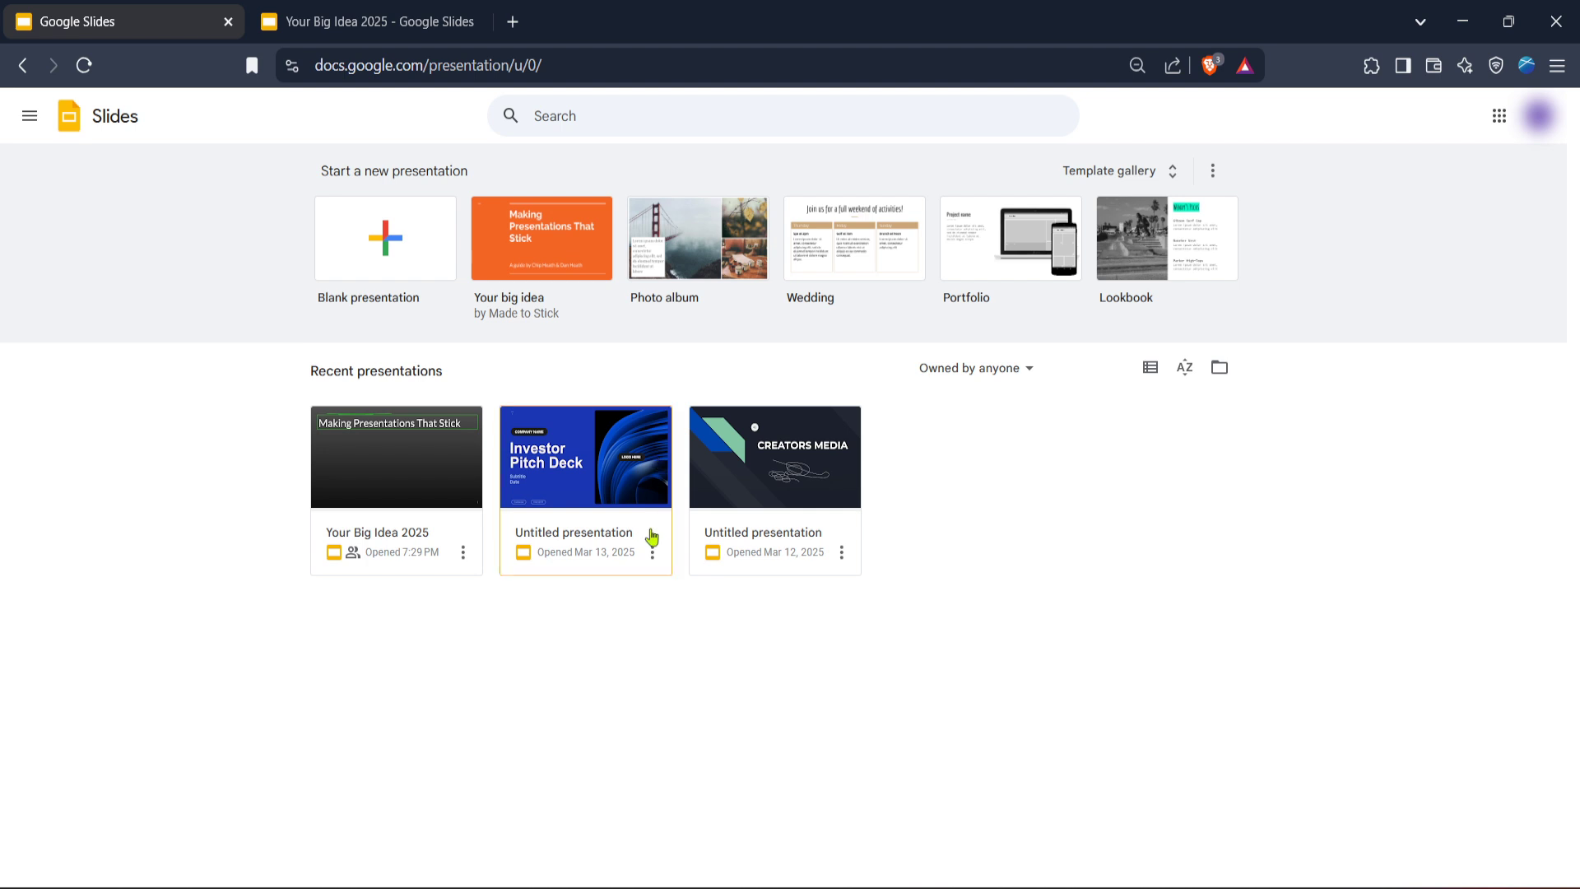
mouse_move(704, 629)
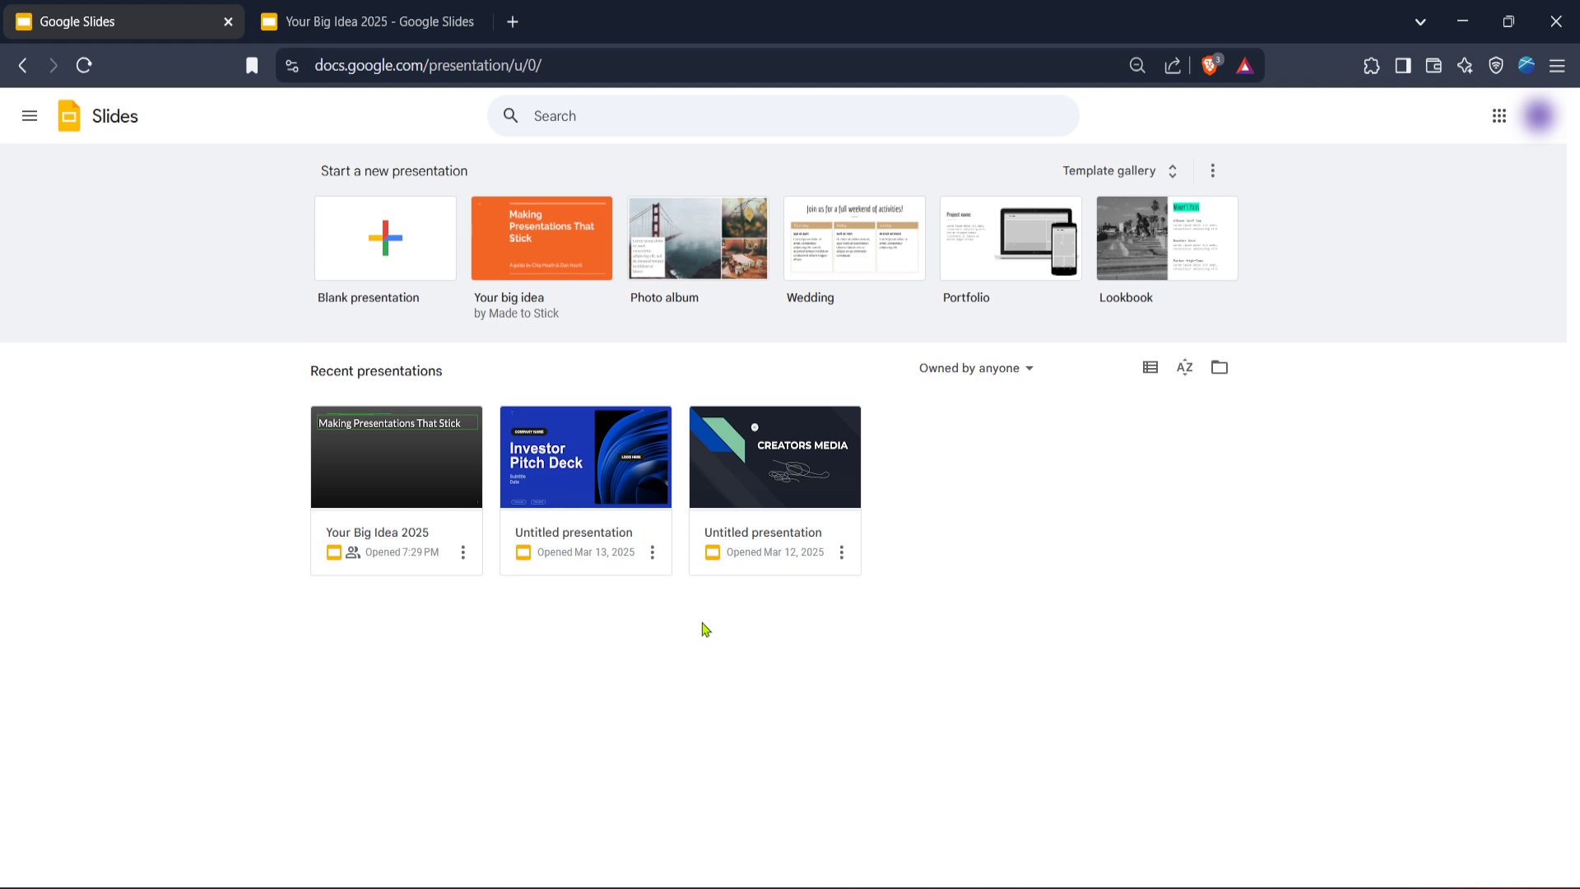
mouse_move(668, 639)
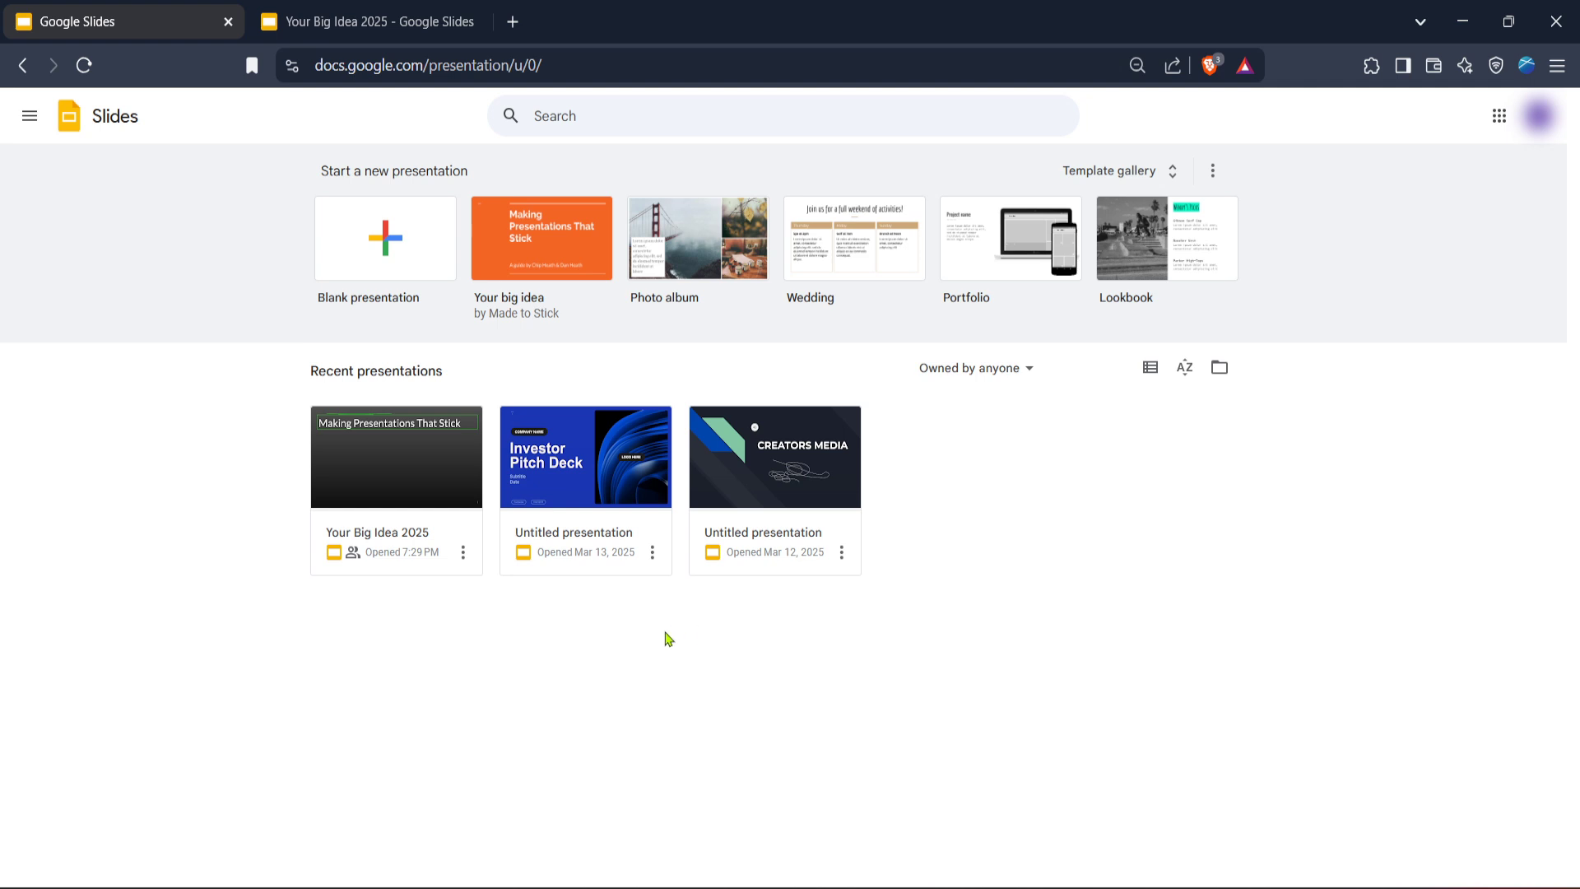
mouse_move(670, 653)
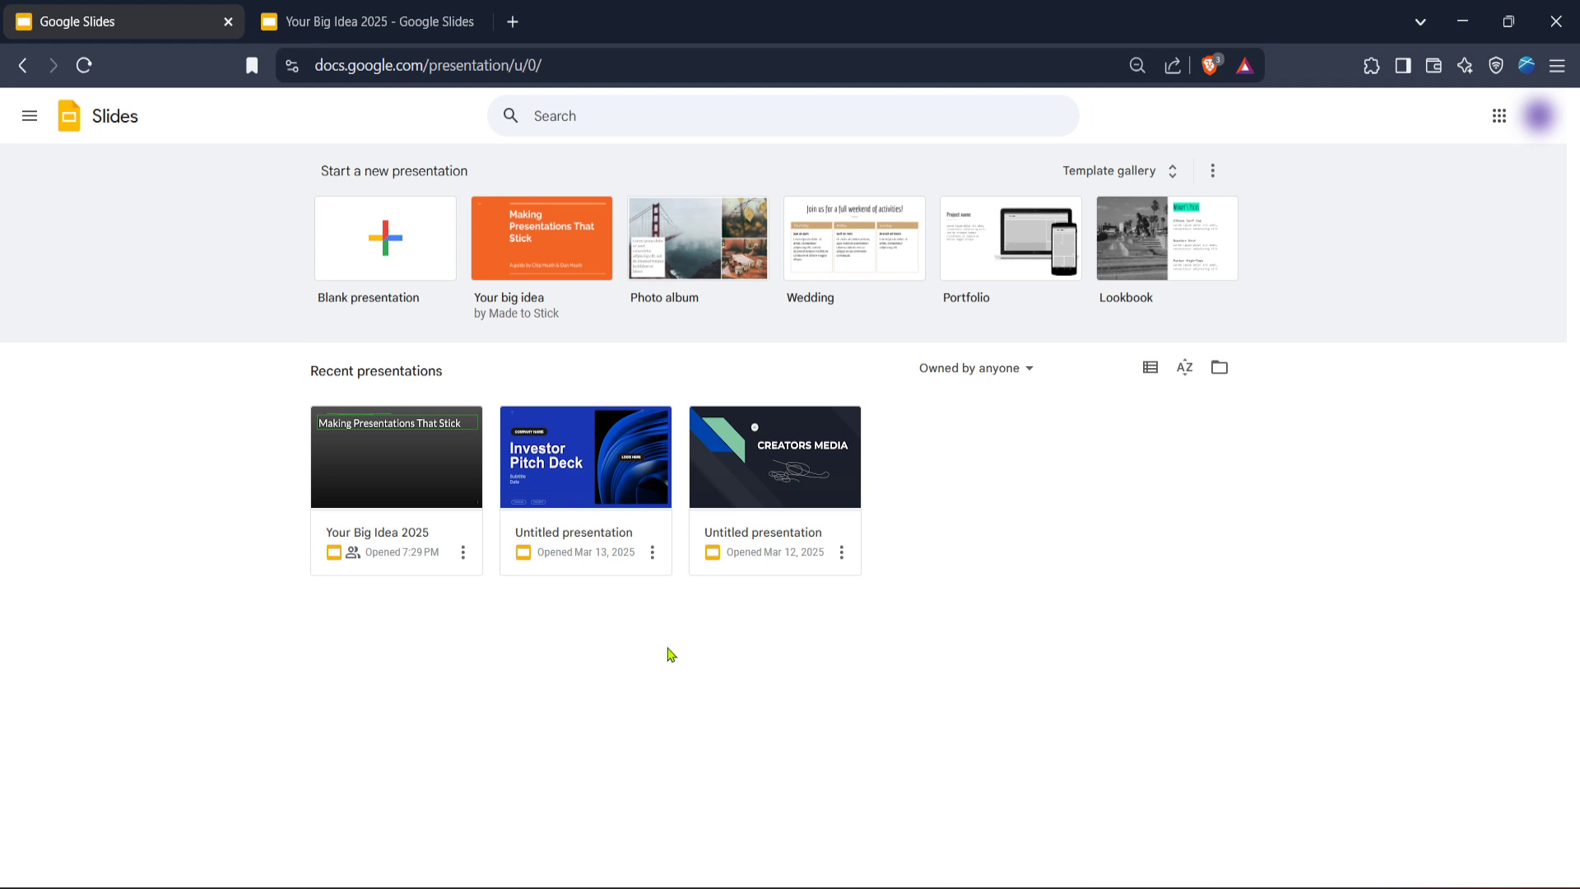
mouse_move(717, 654)
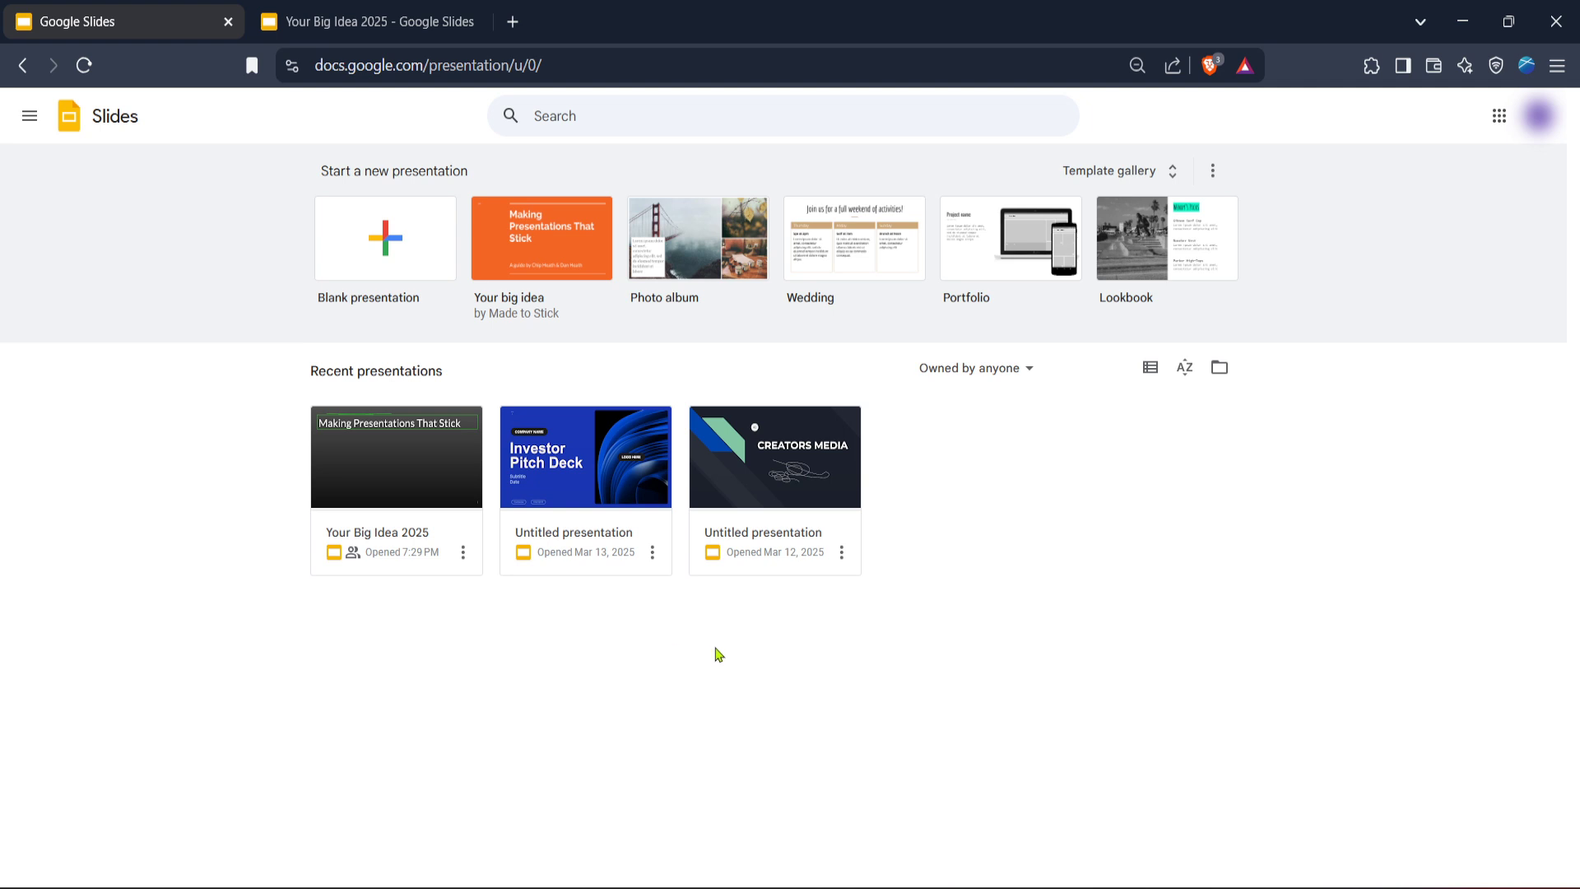
mouse_move(443, 245)
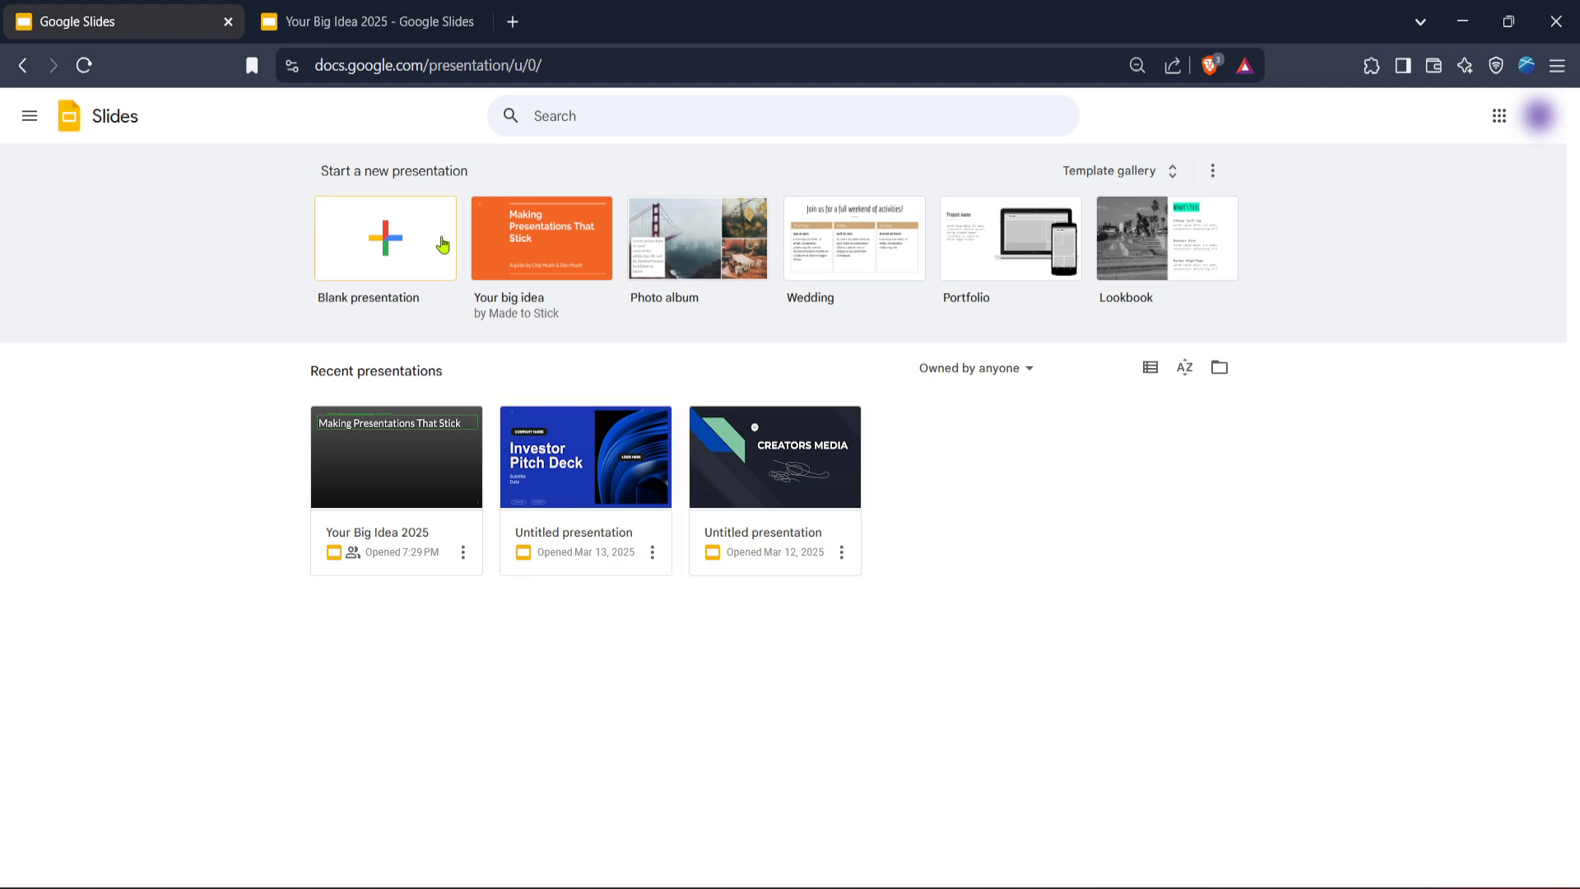
mouse_move(246, 323)
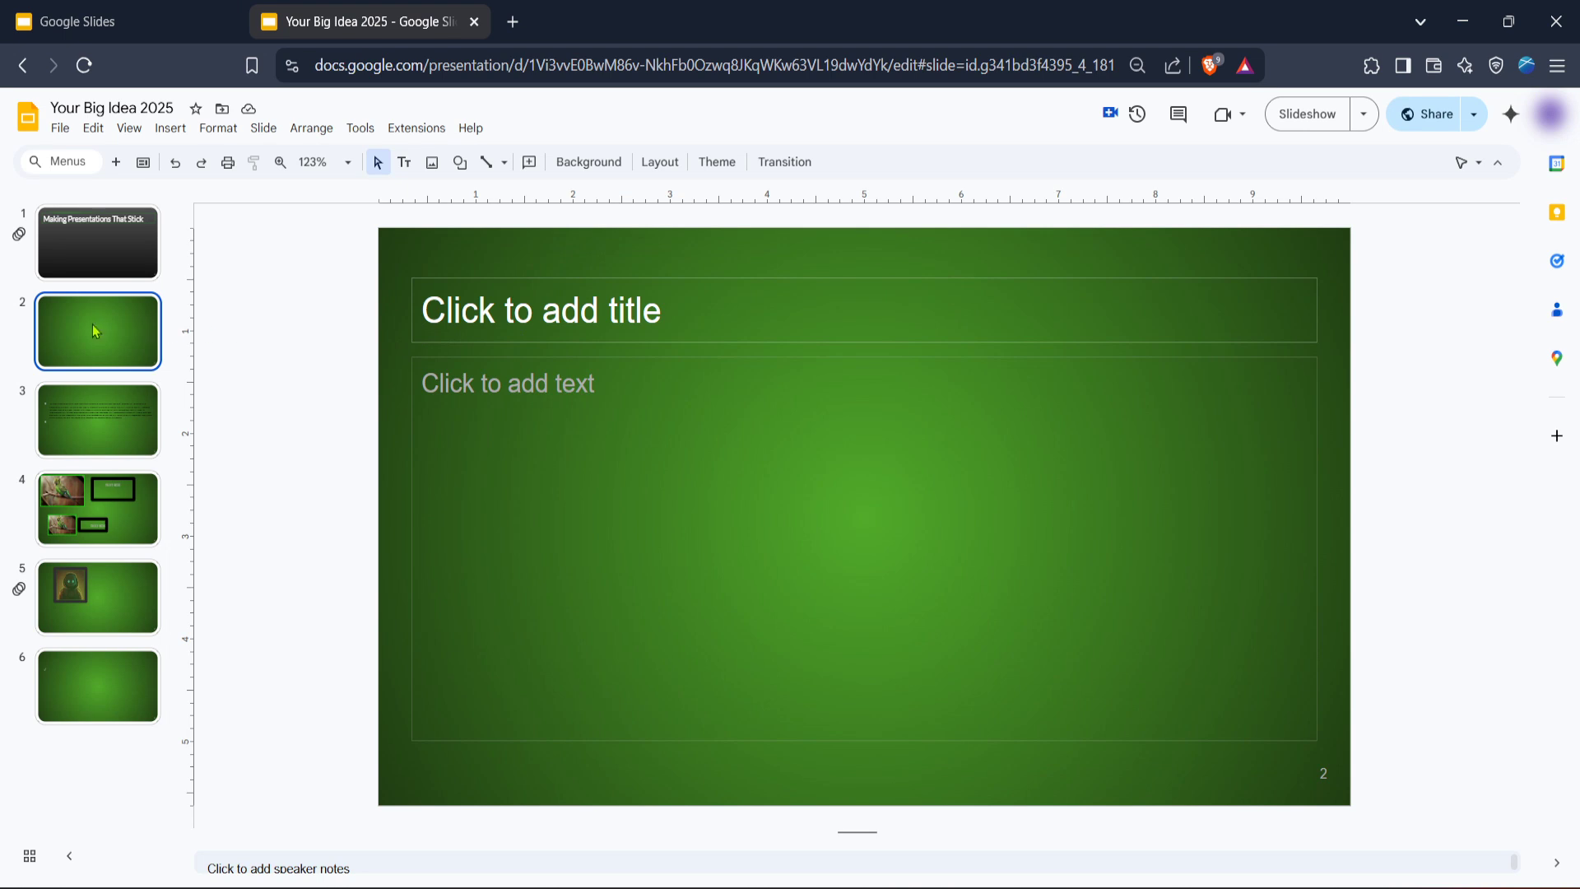
mouse_move(616, 287)
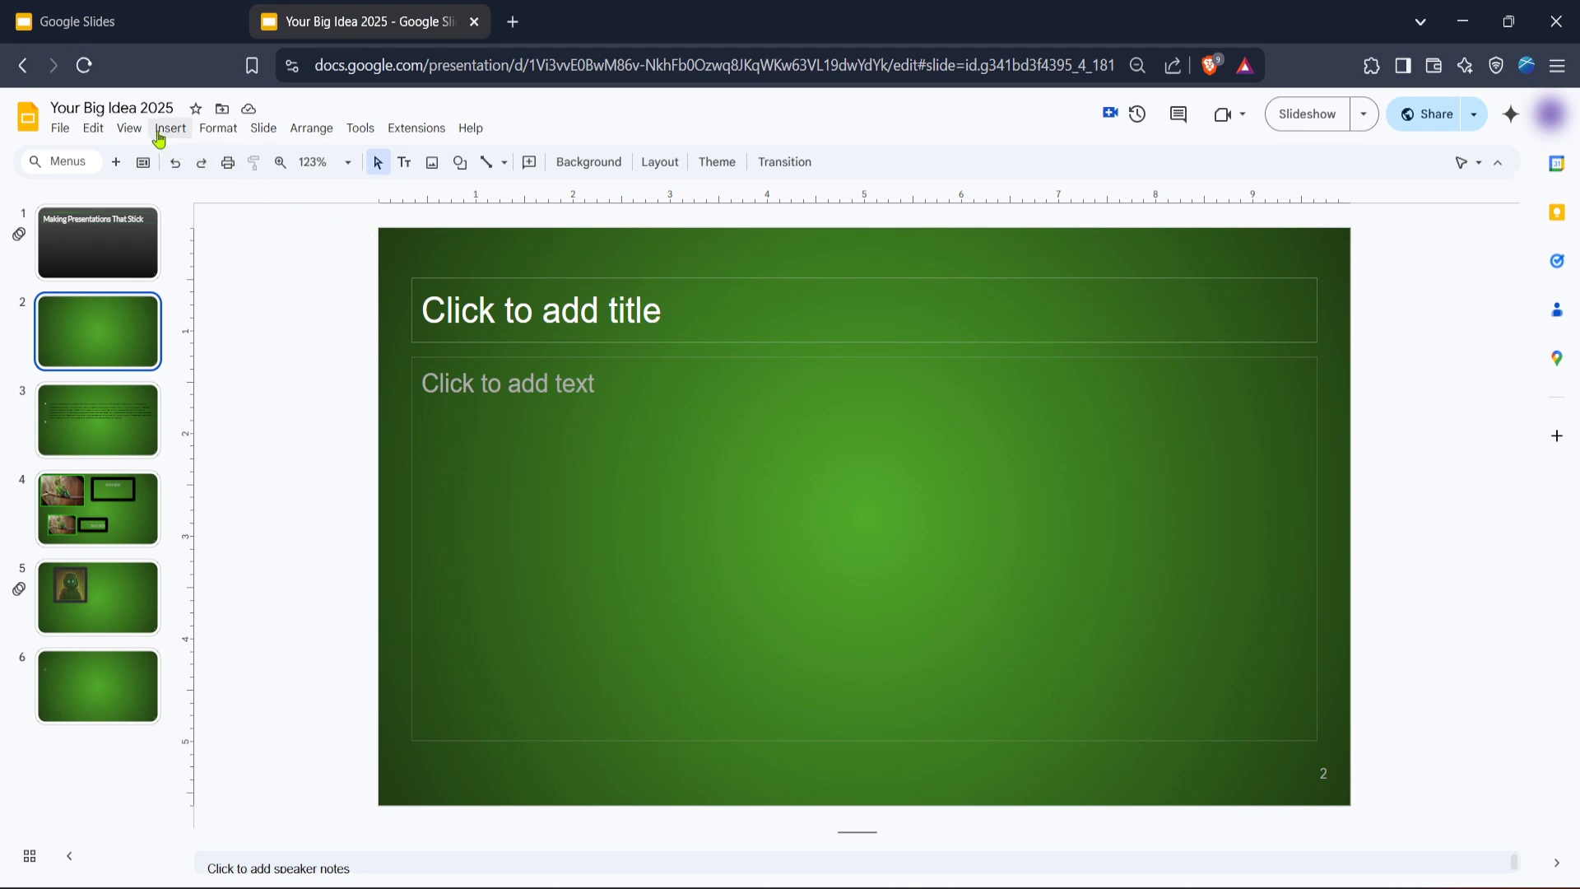
Insert Sample Audio.mp3 from My Drive onto slide 2.
left_click(170, 128)
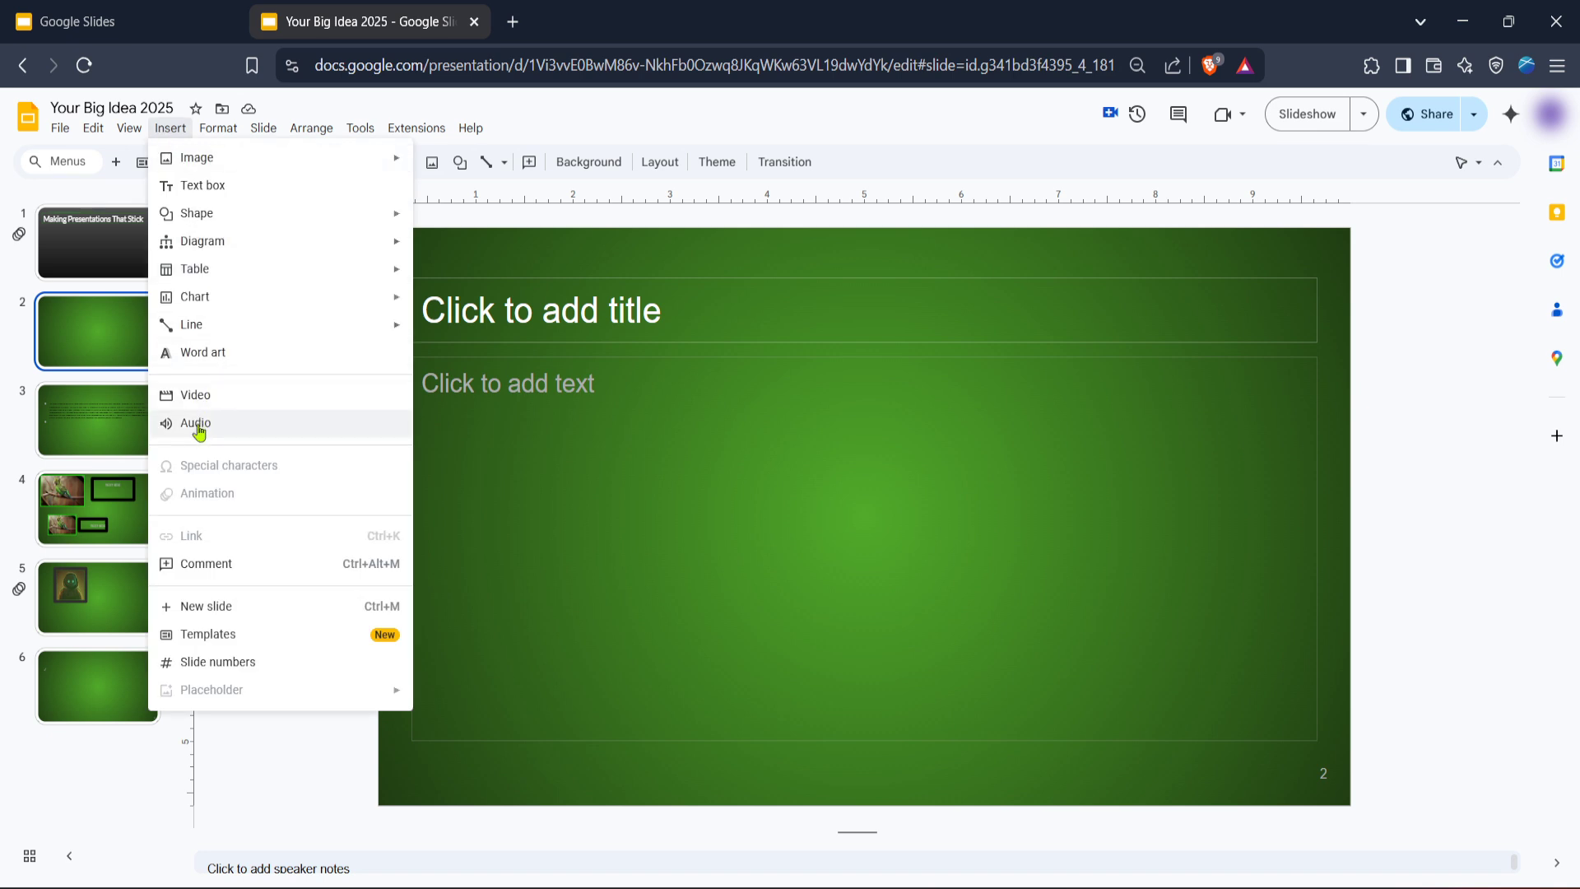
mouse_move(205, 428)
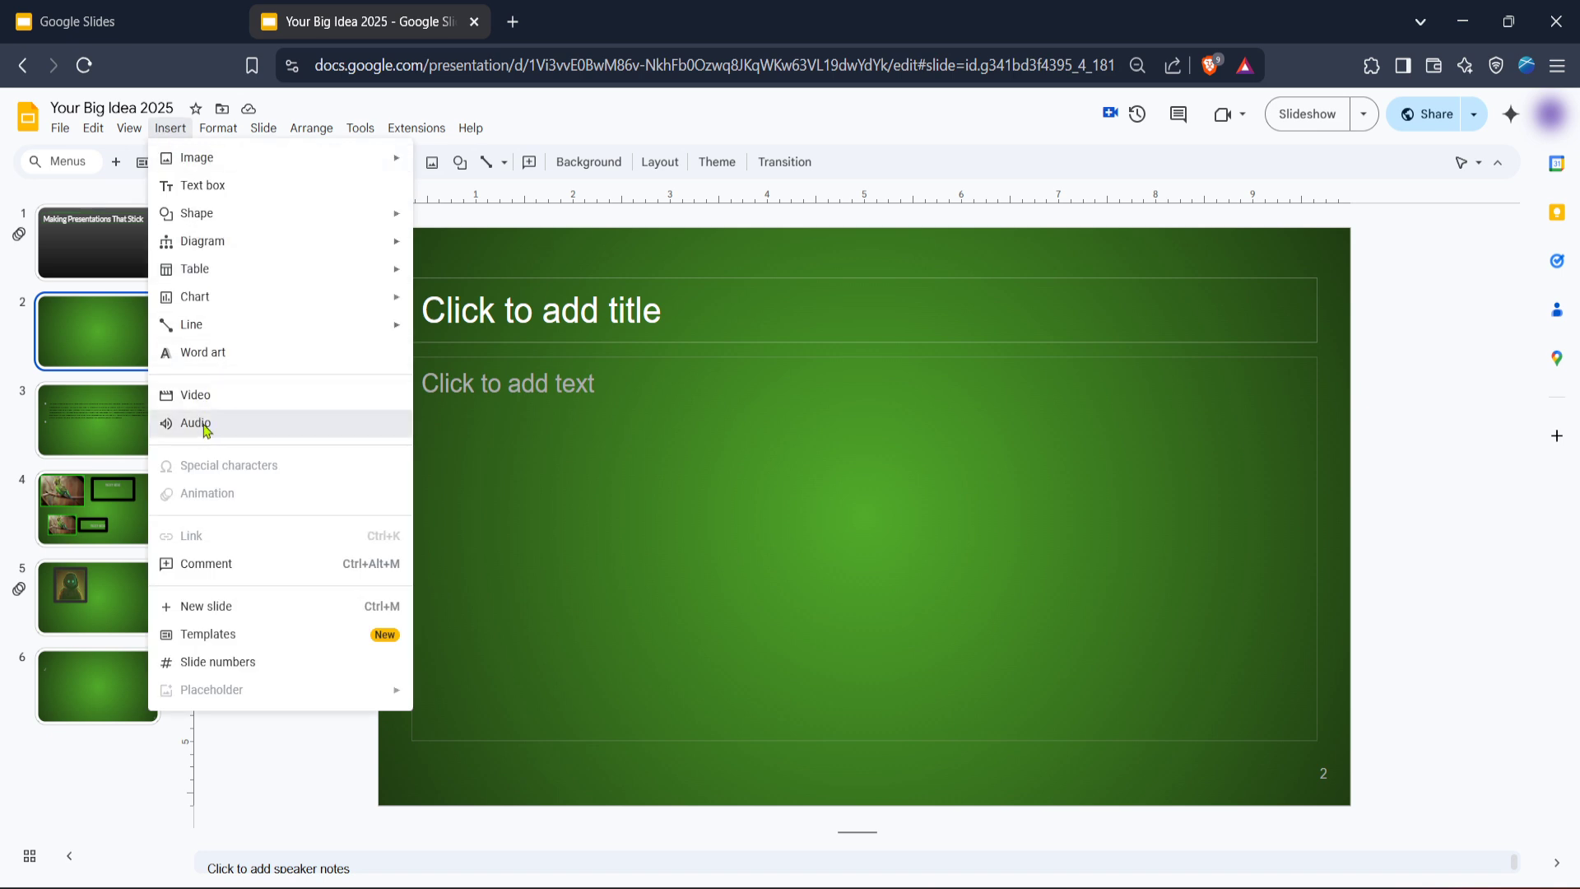
left_click(194, 423)
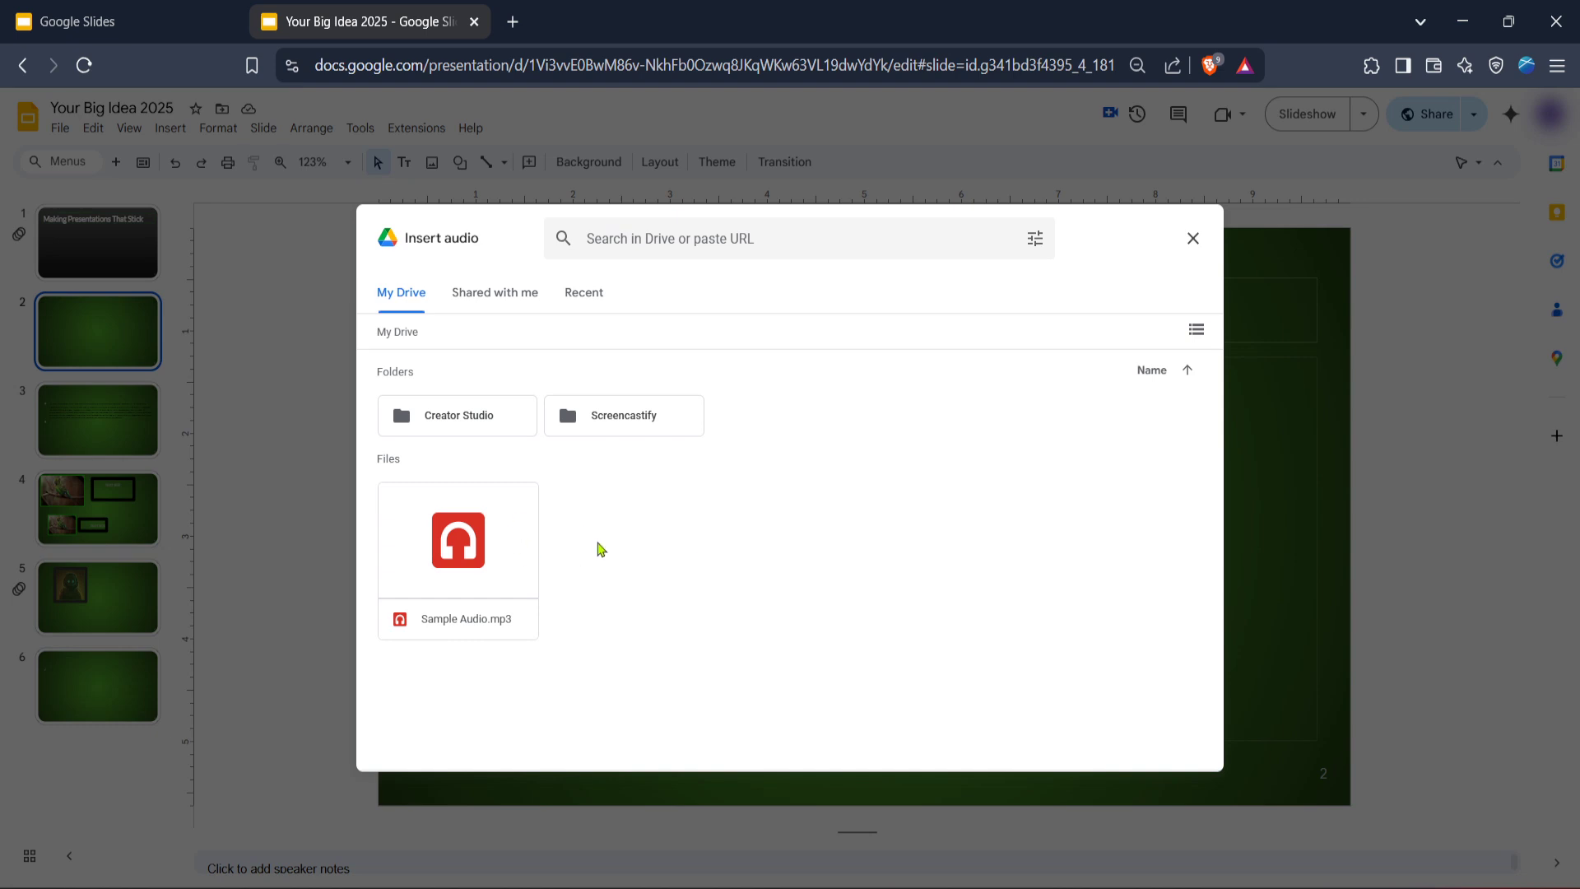
mouse_move(448, 561)
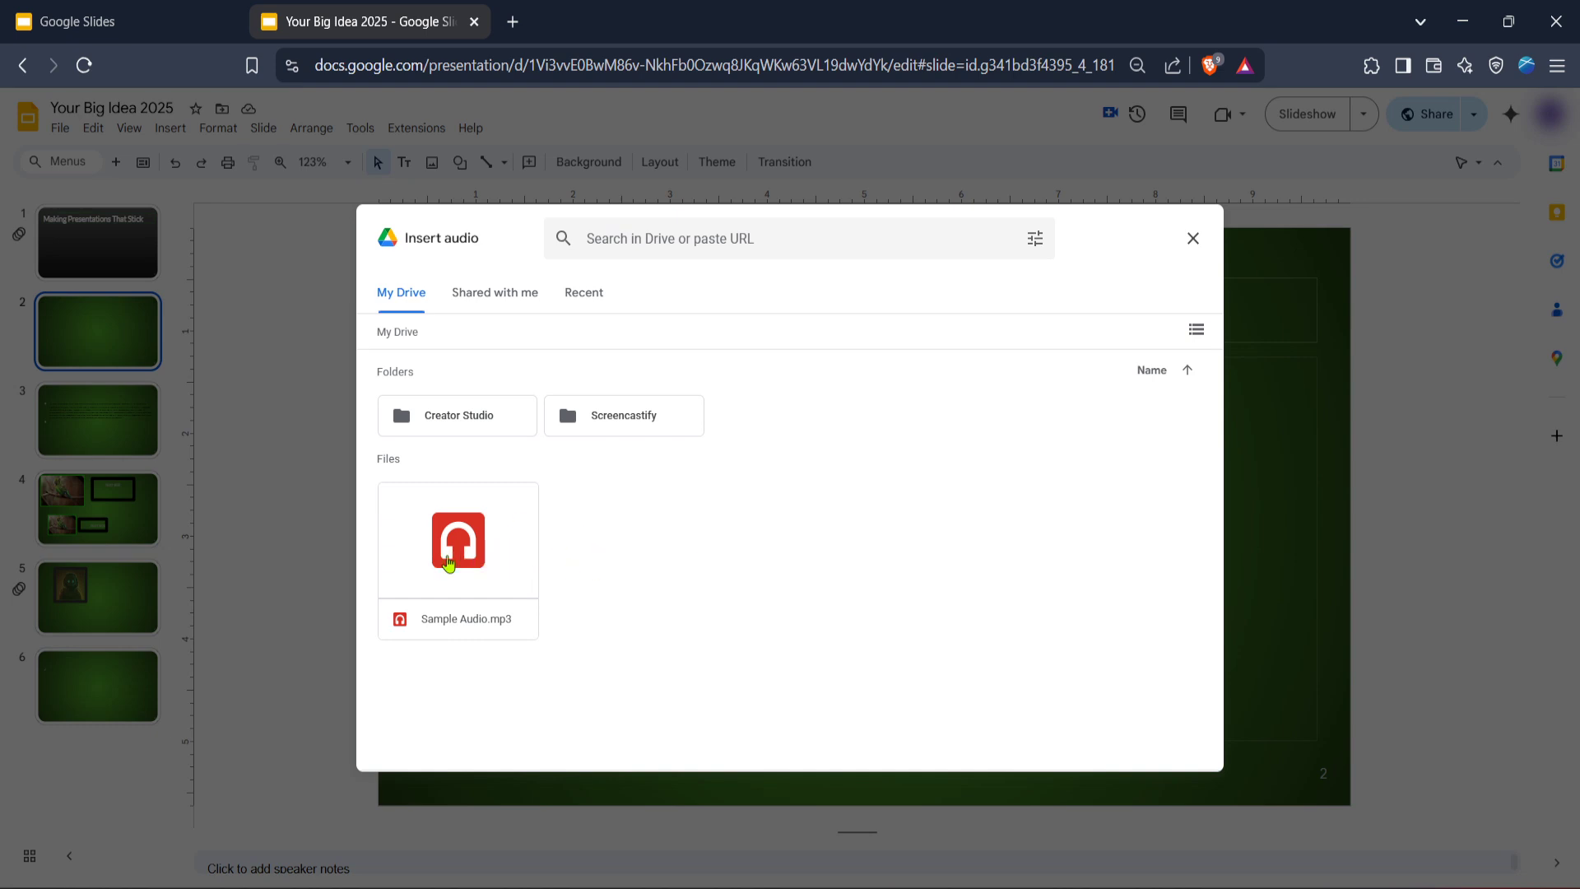
double_click(458, 541)
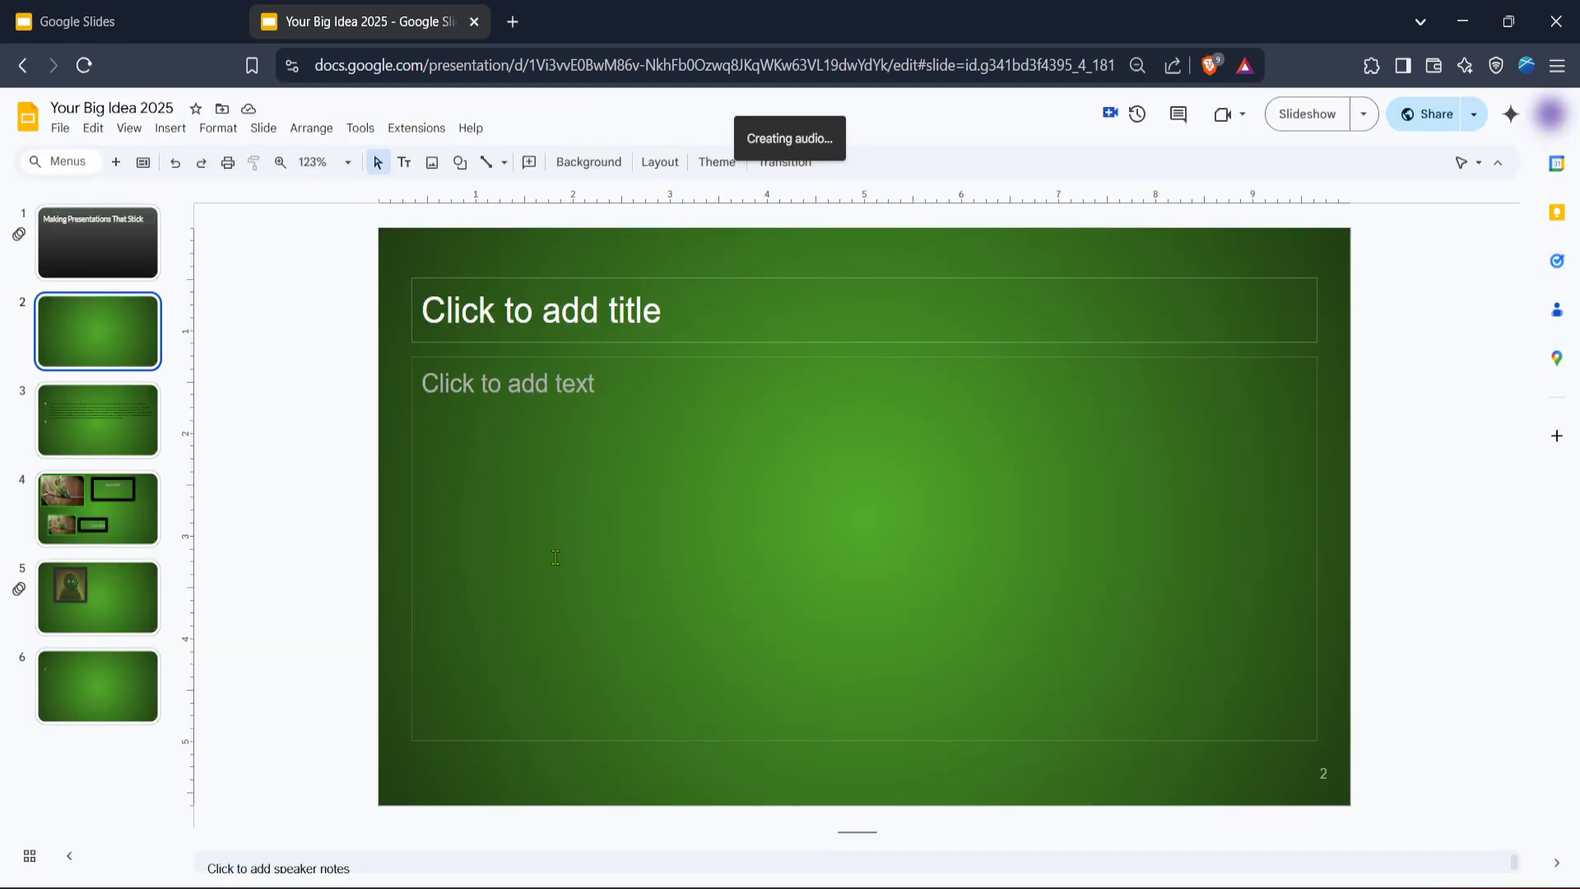
mouse_move(613, 576)
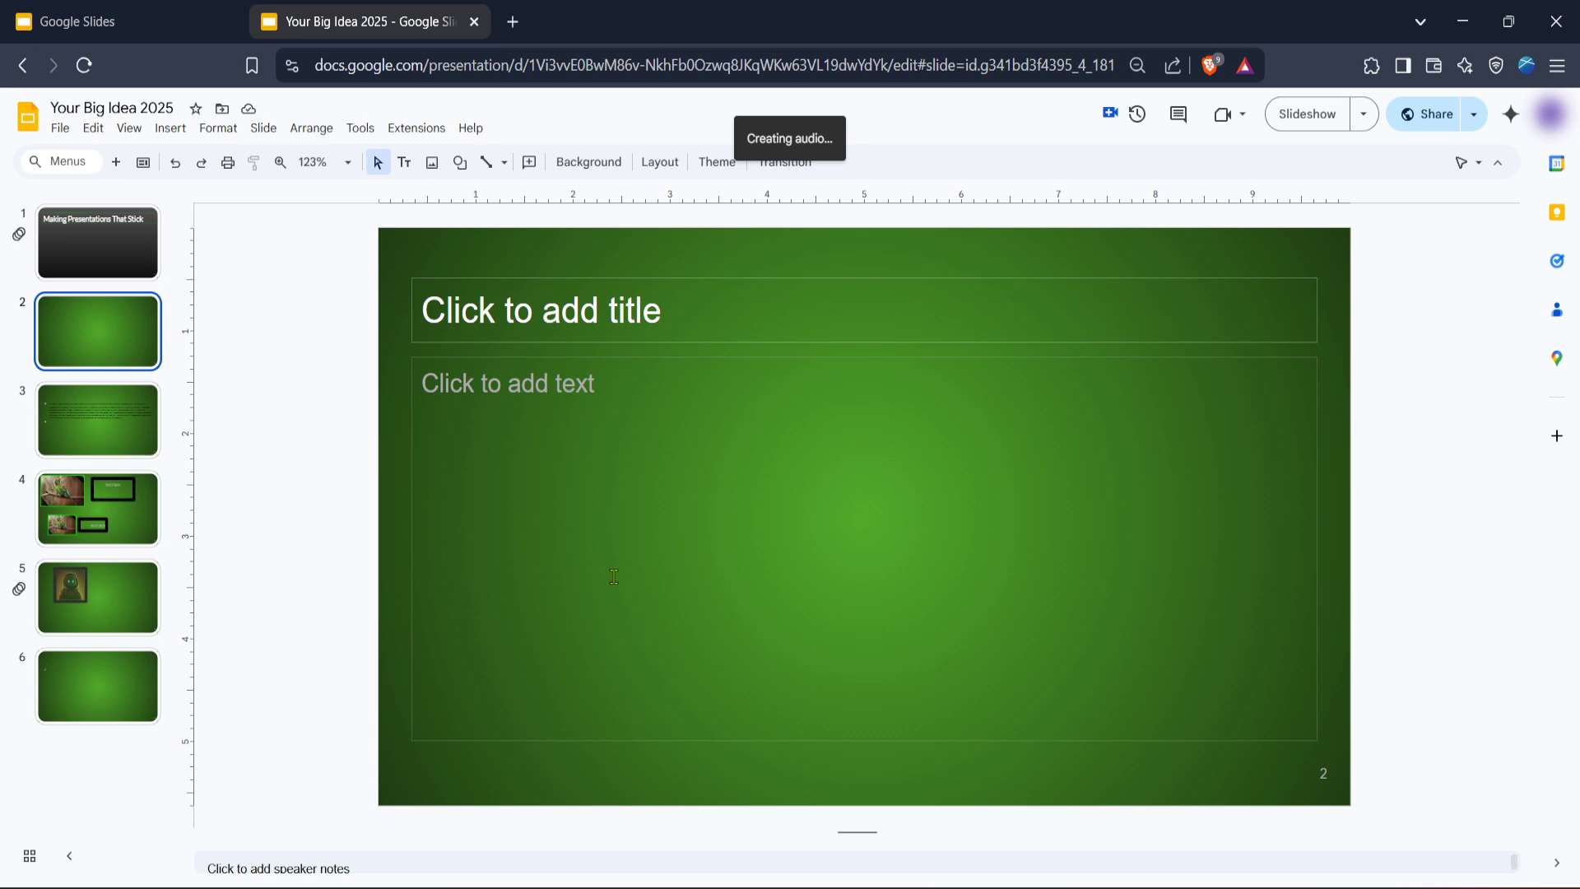
mouse_move(589, 239)
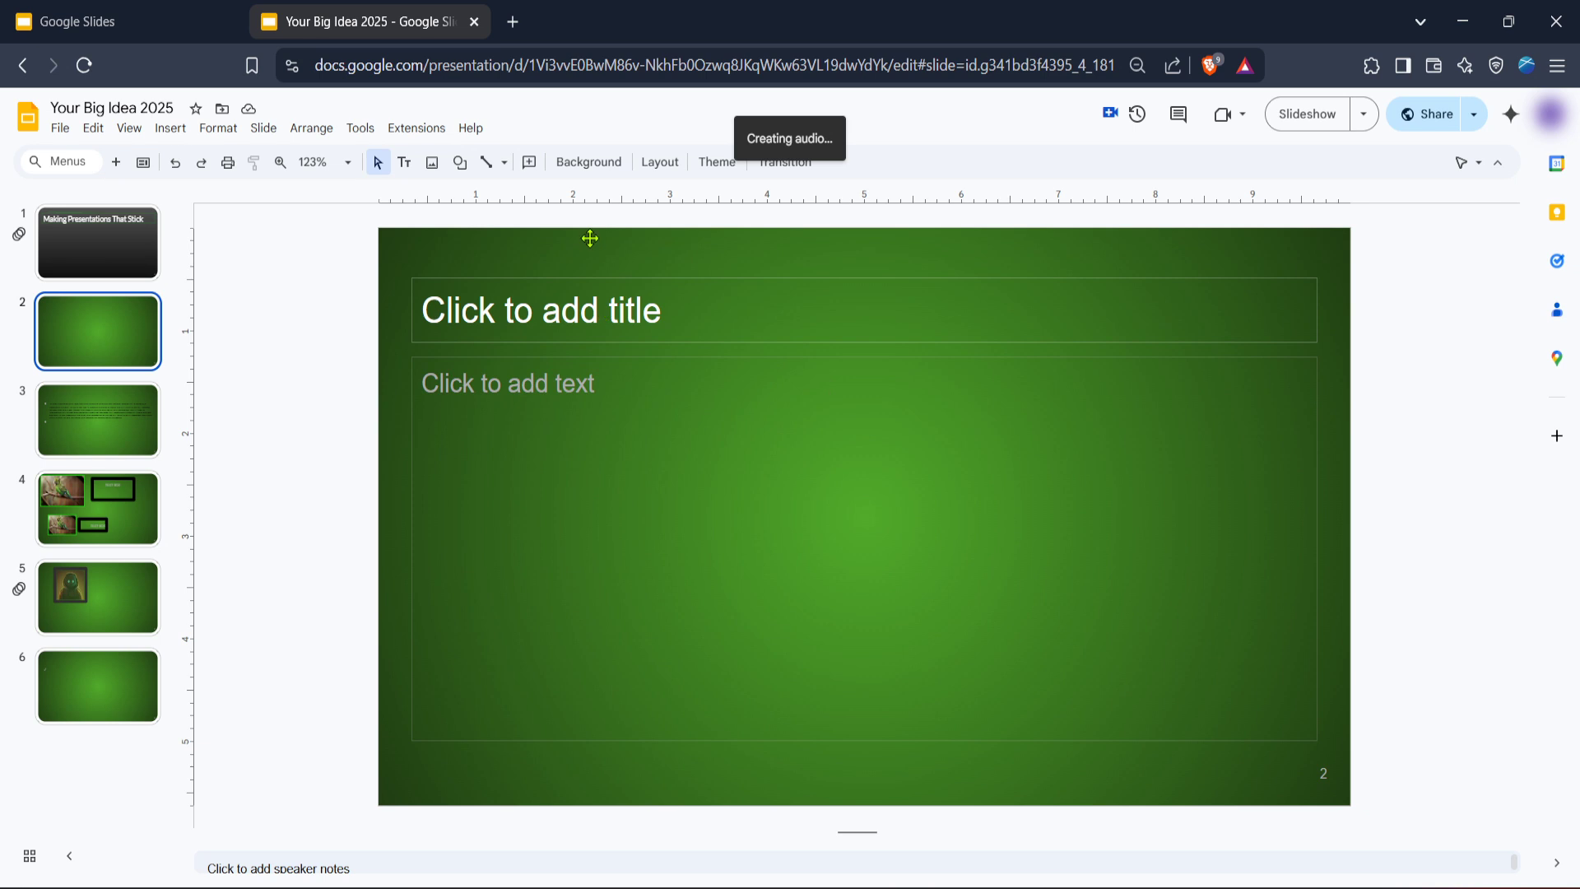
mouse_move(653, 312)
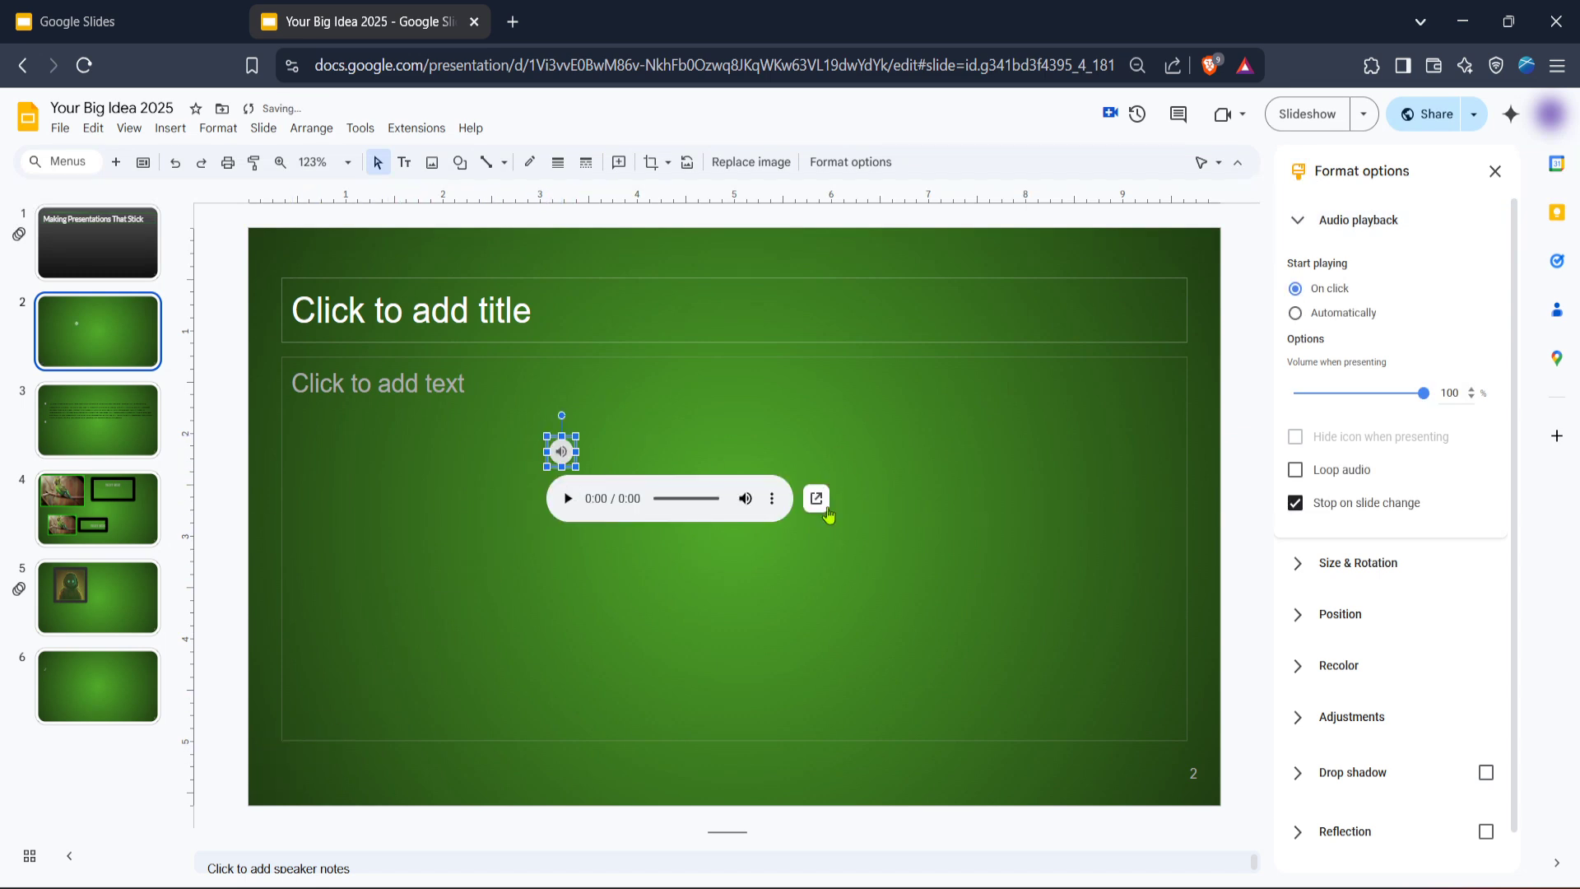
Set audio playback to Automatically, with Hide icon when presenting and Loop audio checked.
left_click(772, 497)
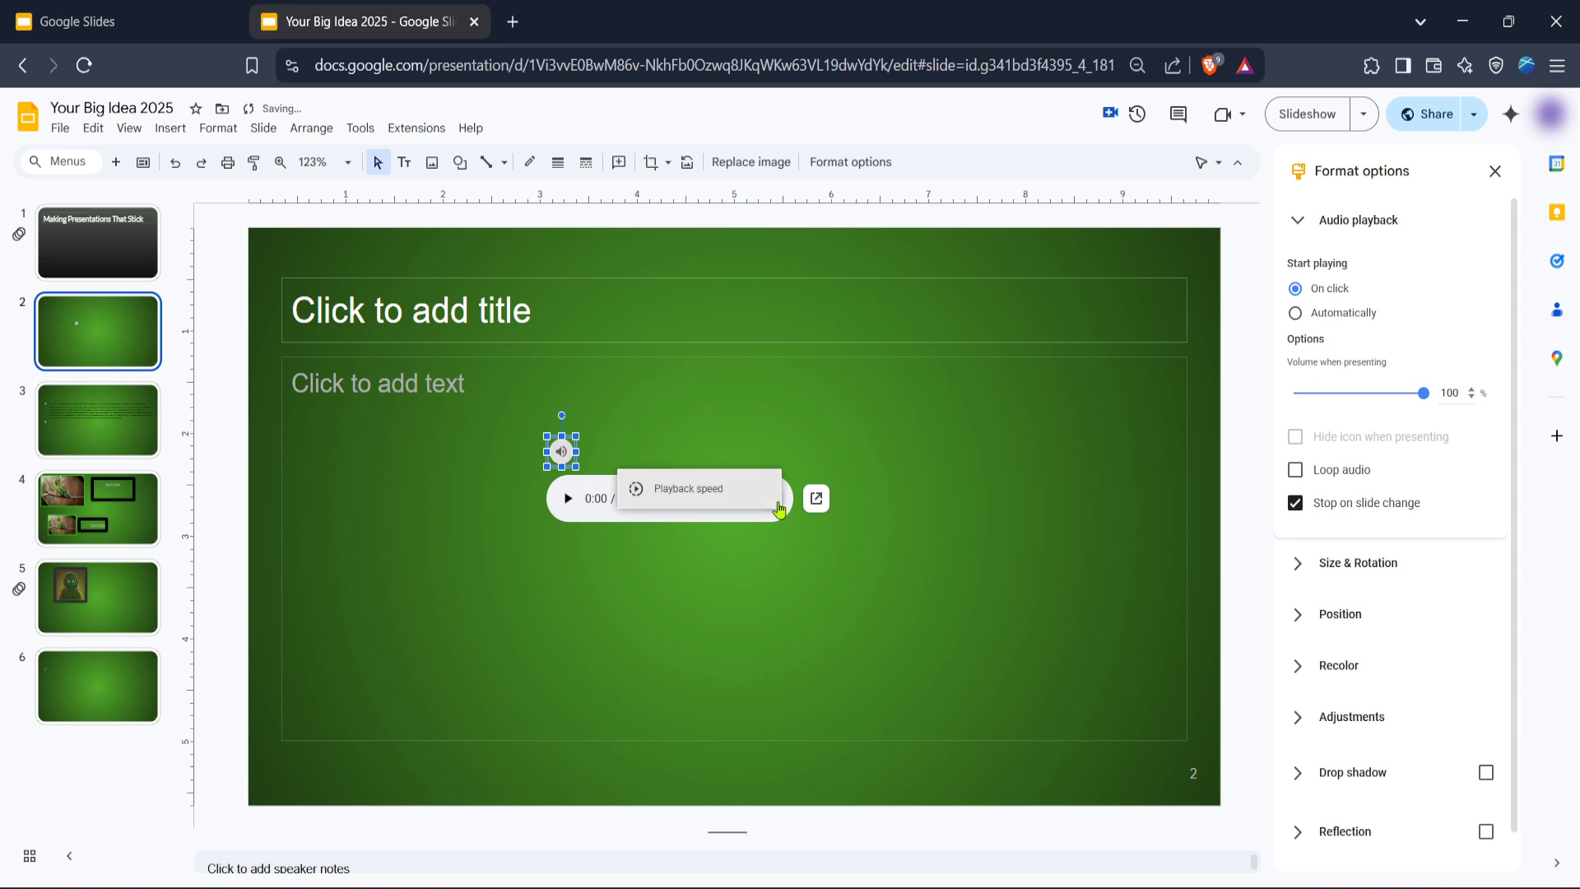
mouse_move(805, 490)
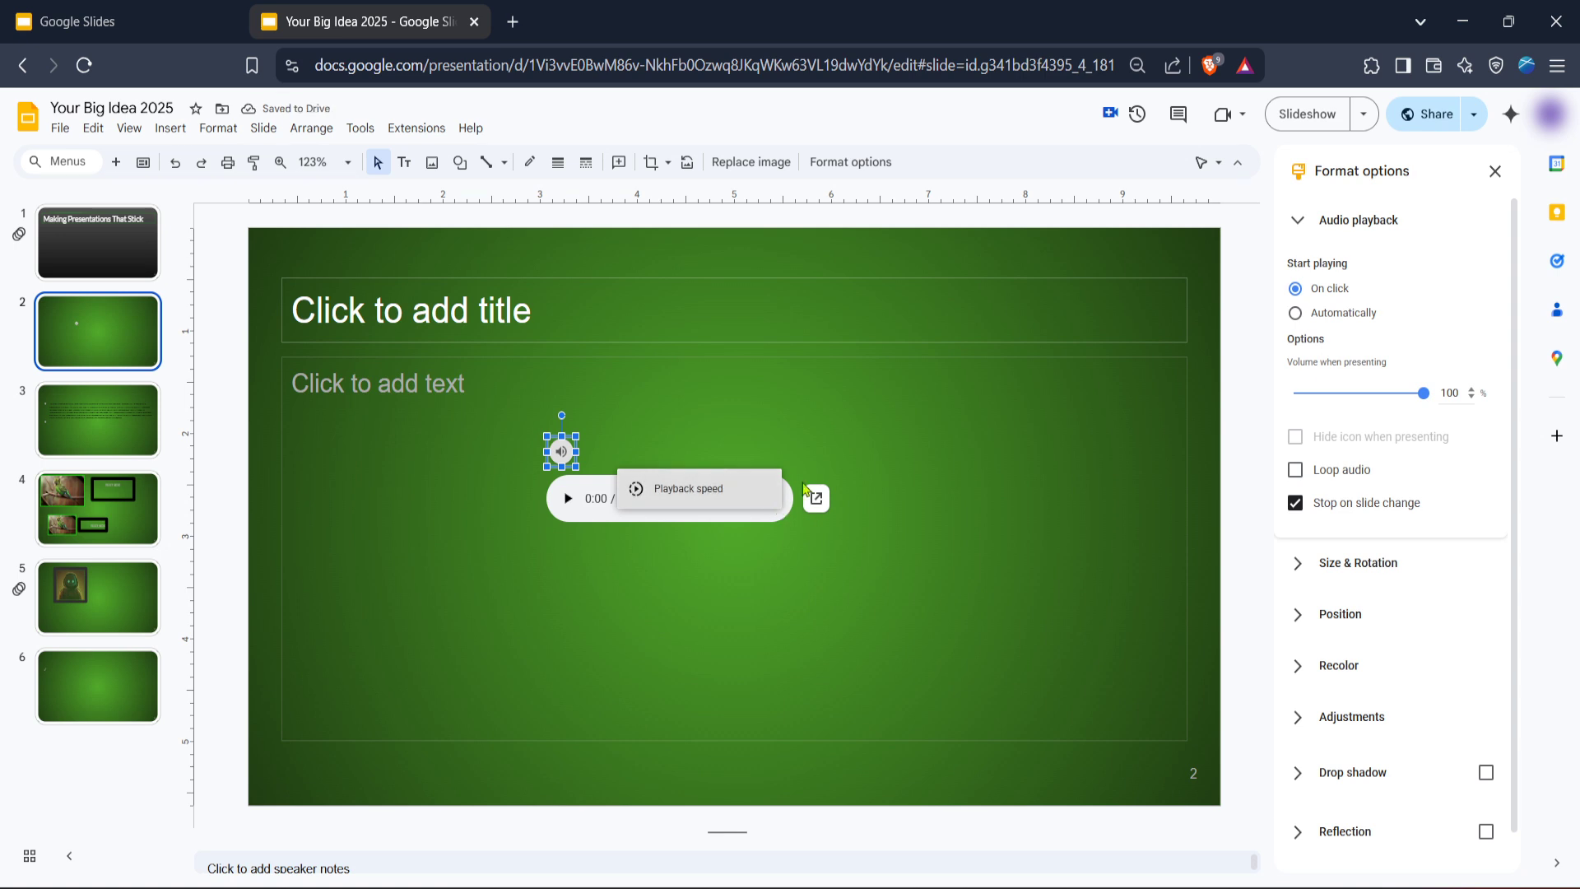
left_click(1295, 313)
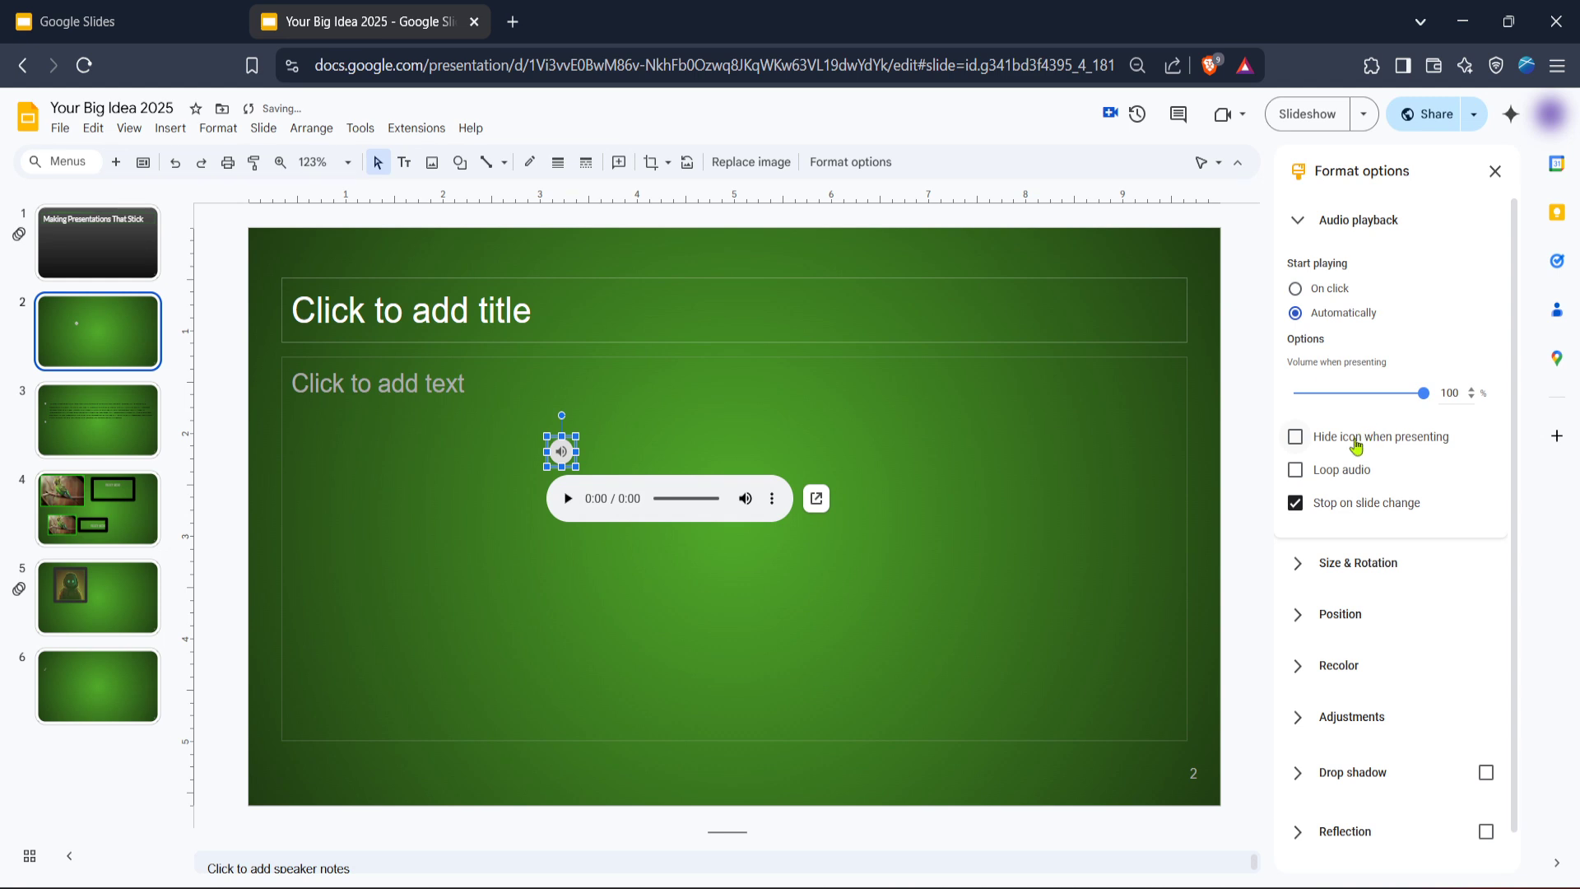
left_click(1295, 436)
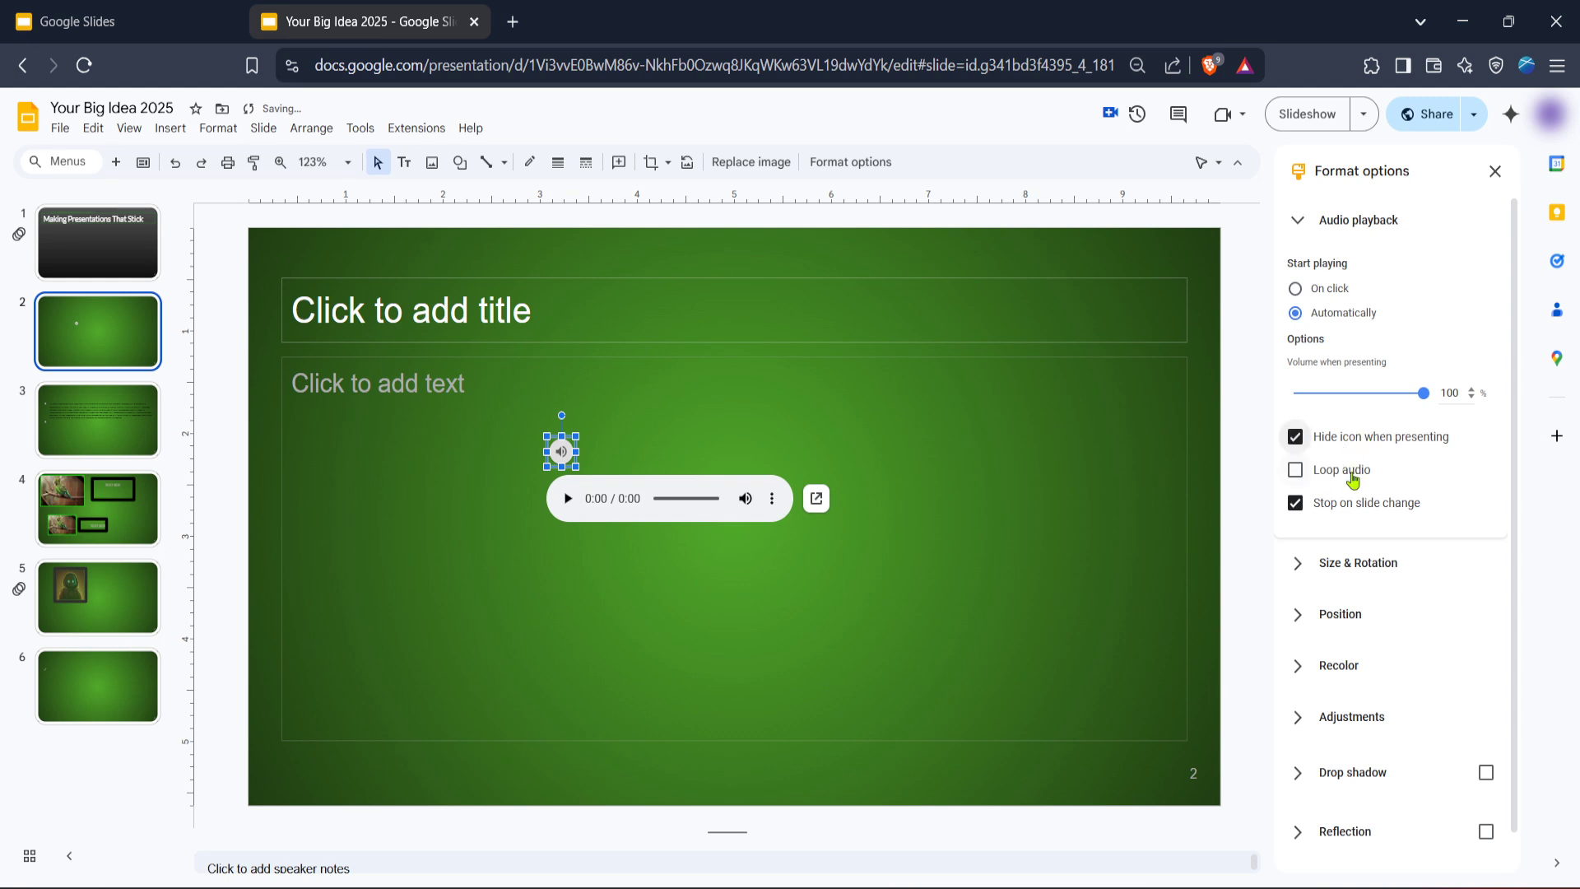
left_click(1296, 469)
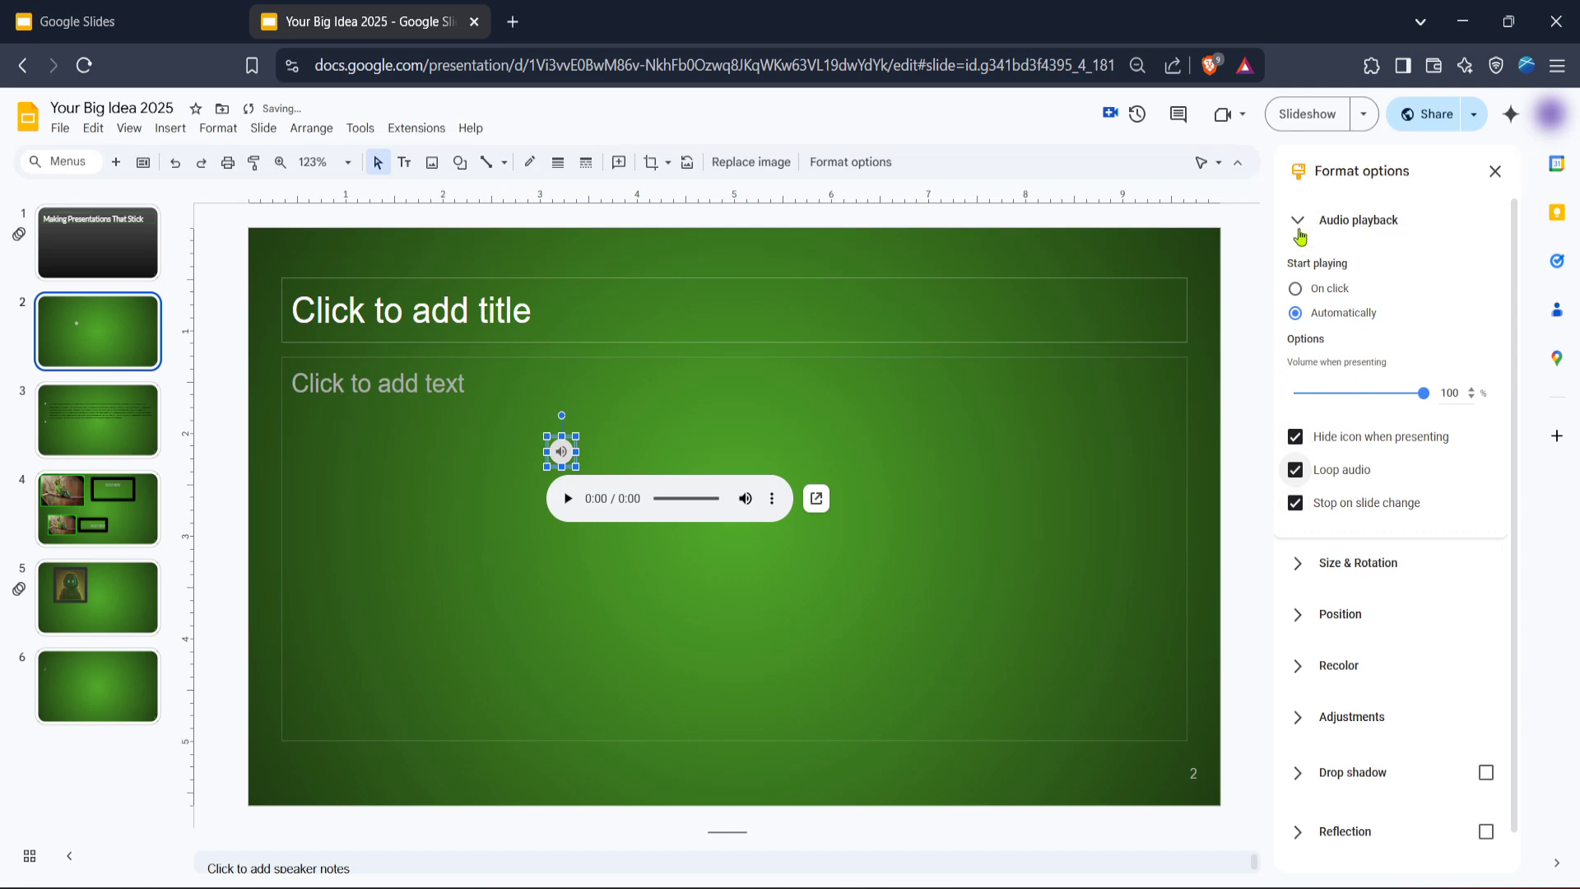
left_click(1299, 219)
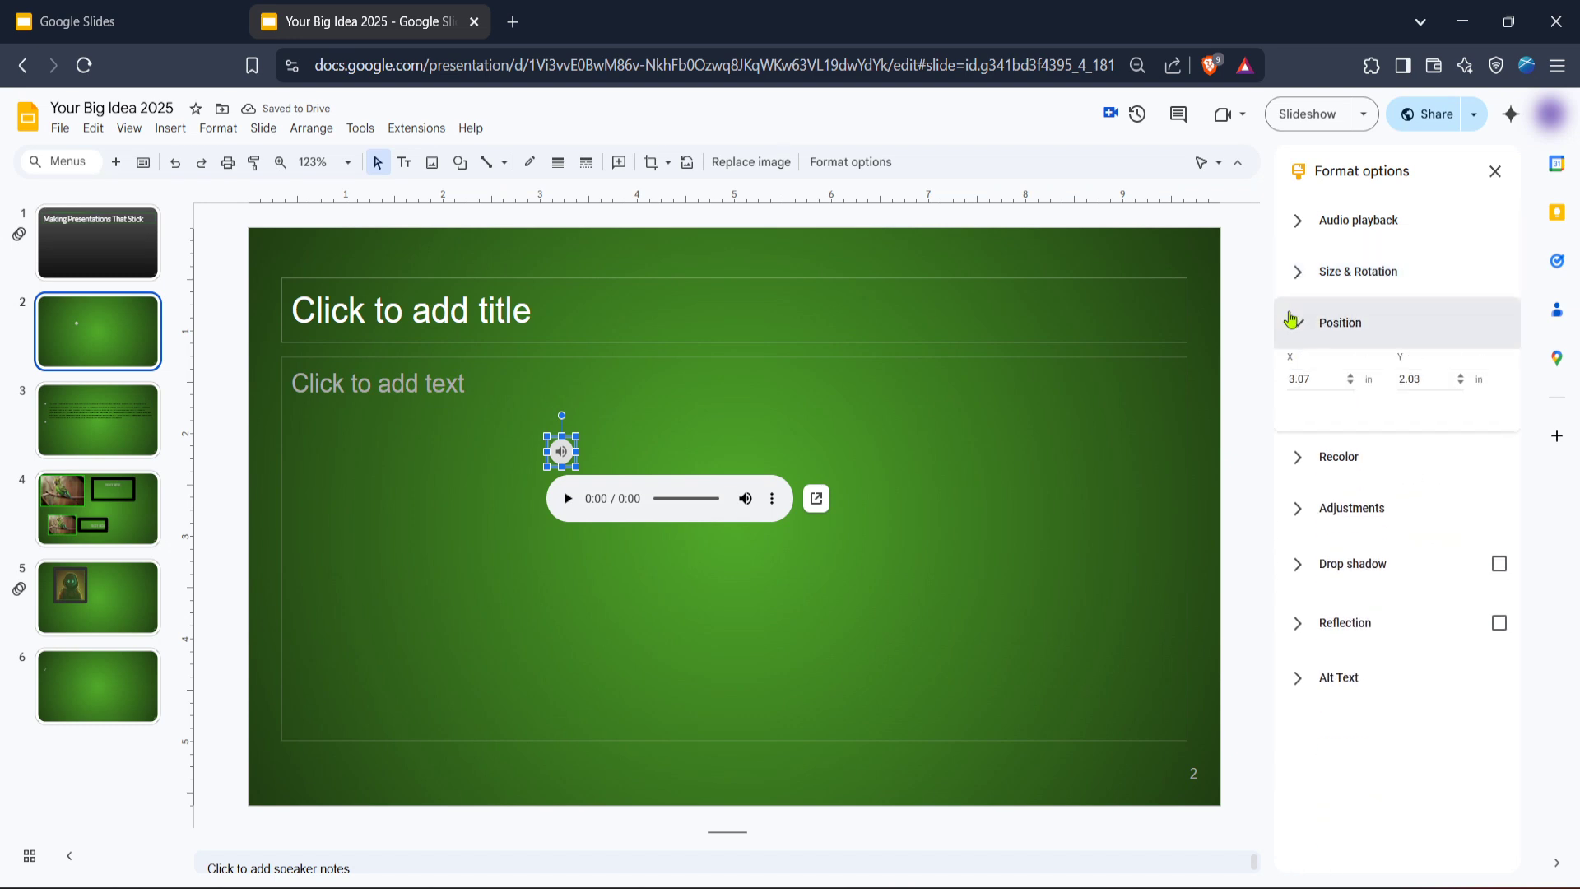
Apply the orange Recolor variant to the speaker icon and enlarge it on the slide.
left_click(1340, 323)
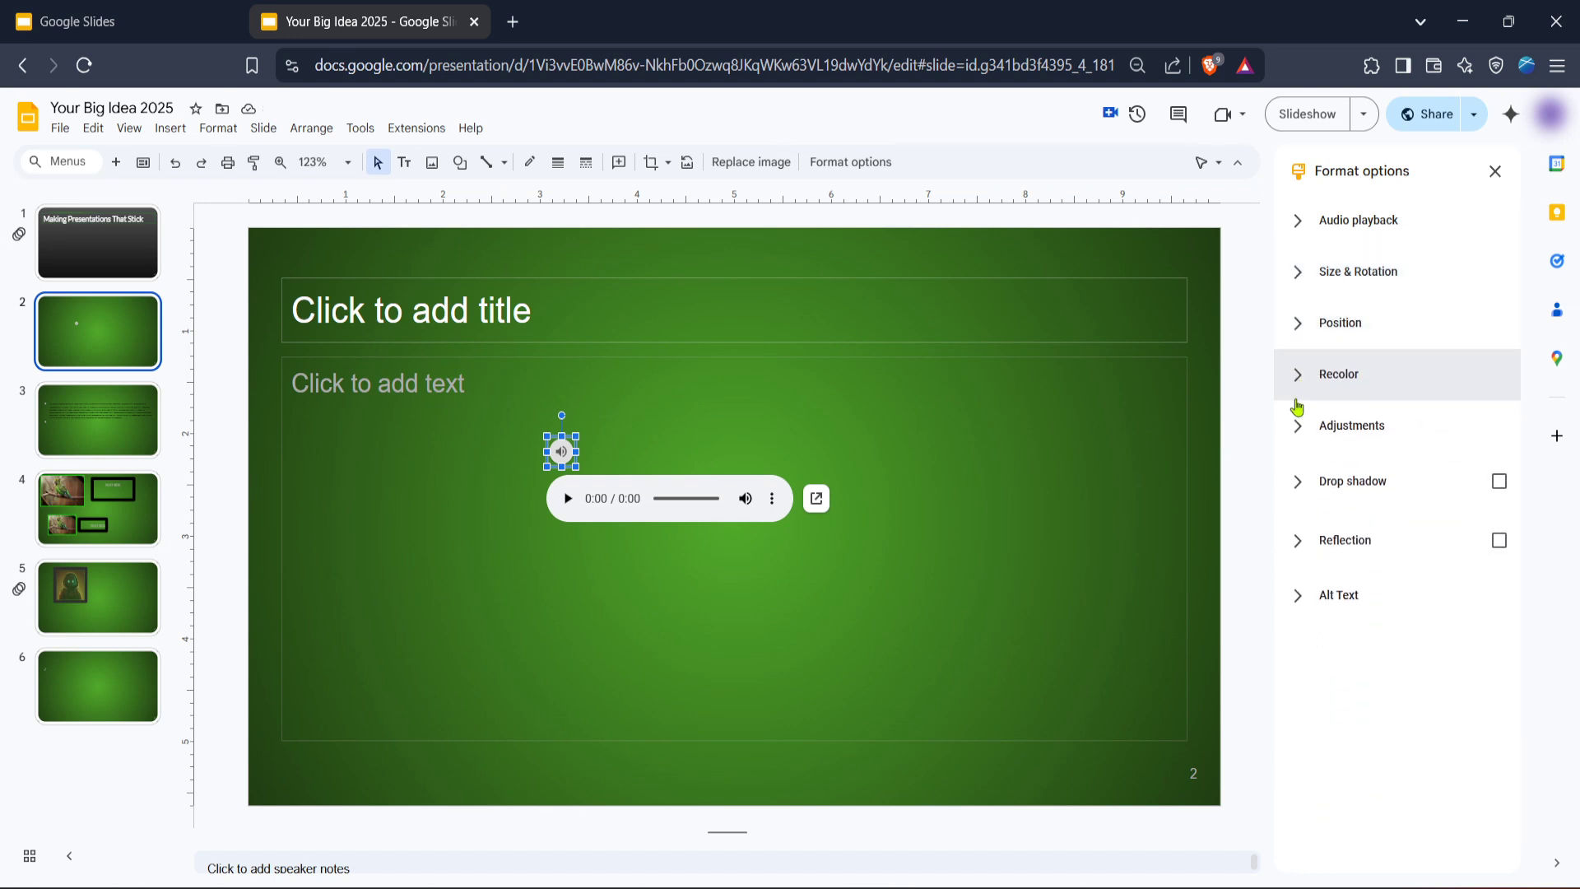
left_click(1340, 374)
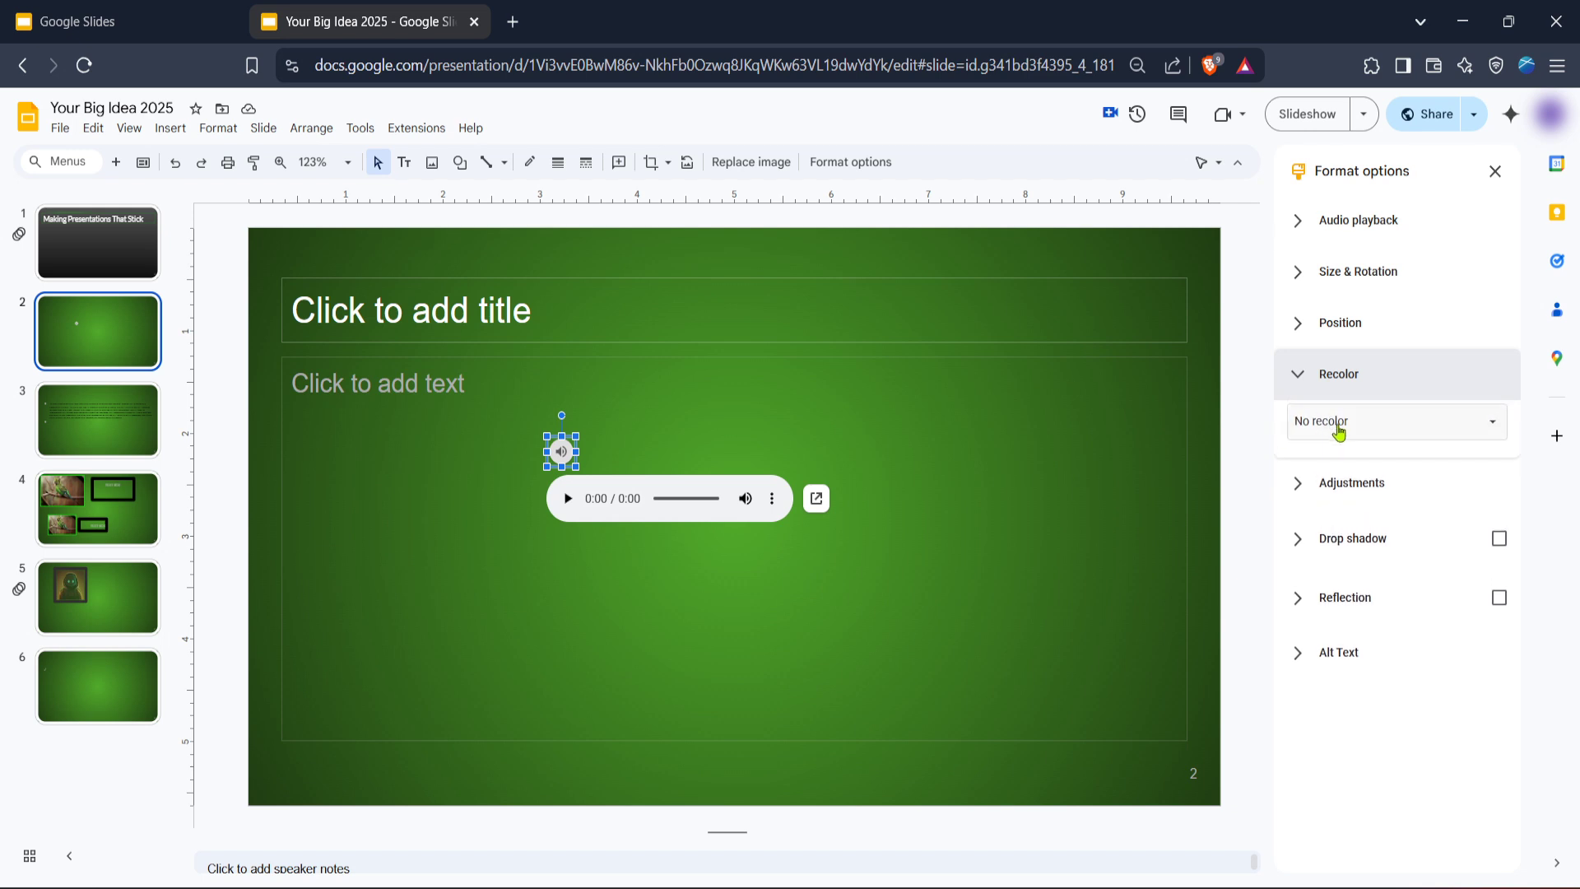
left_click(1396, 421)
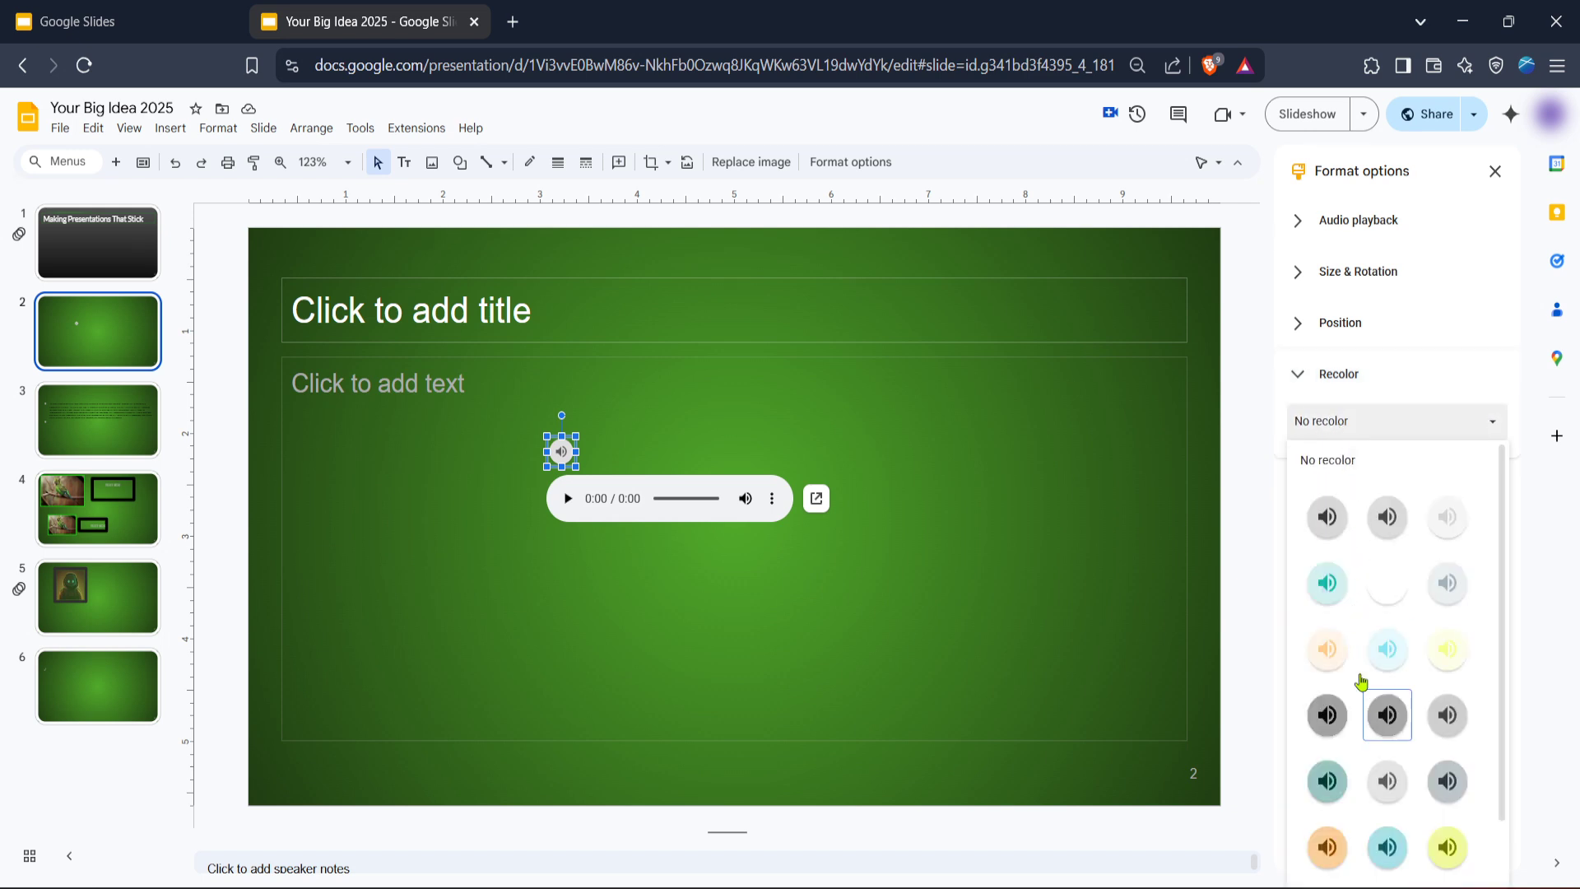
left_click(1327, 848)
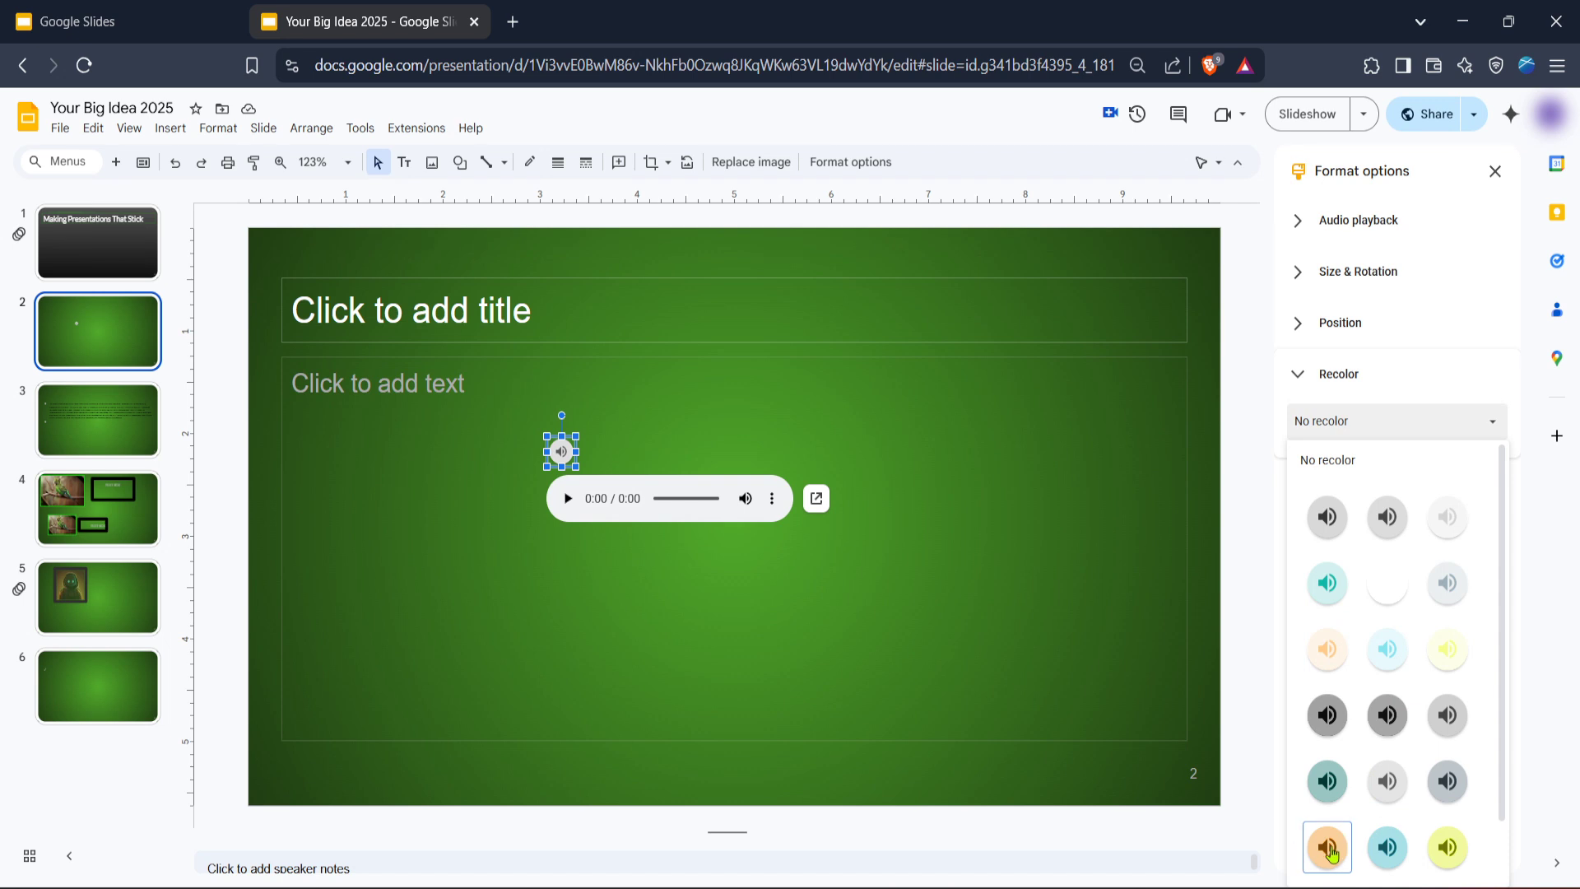
left_click(1327, 846)
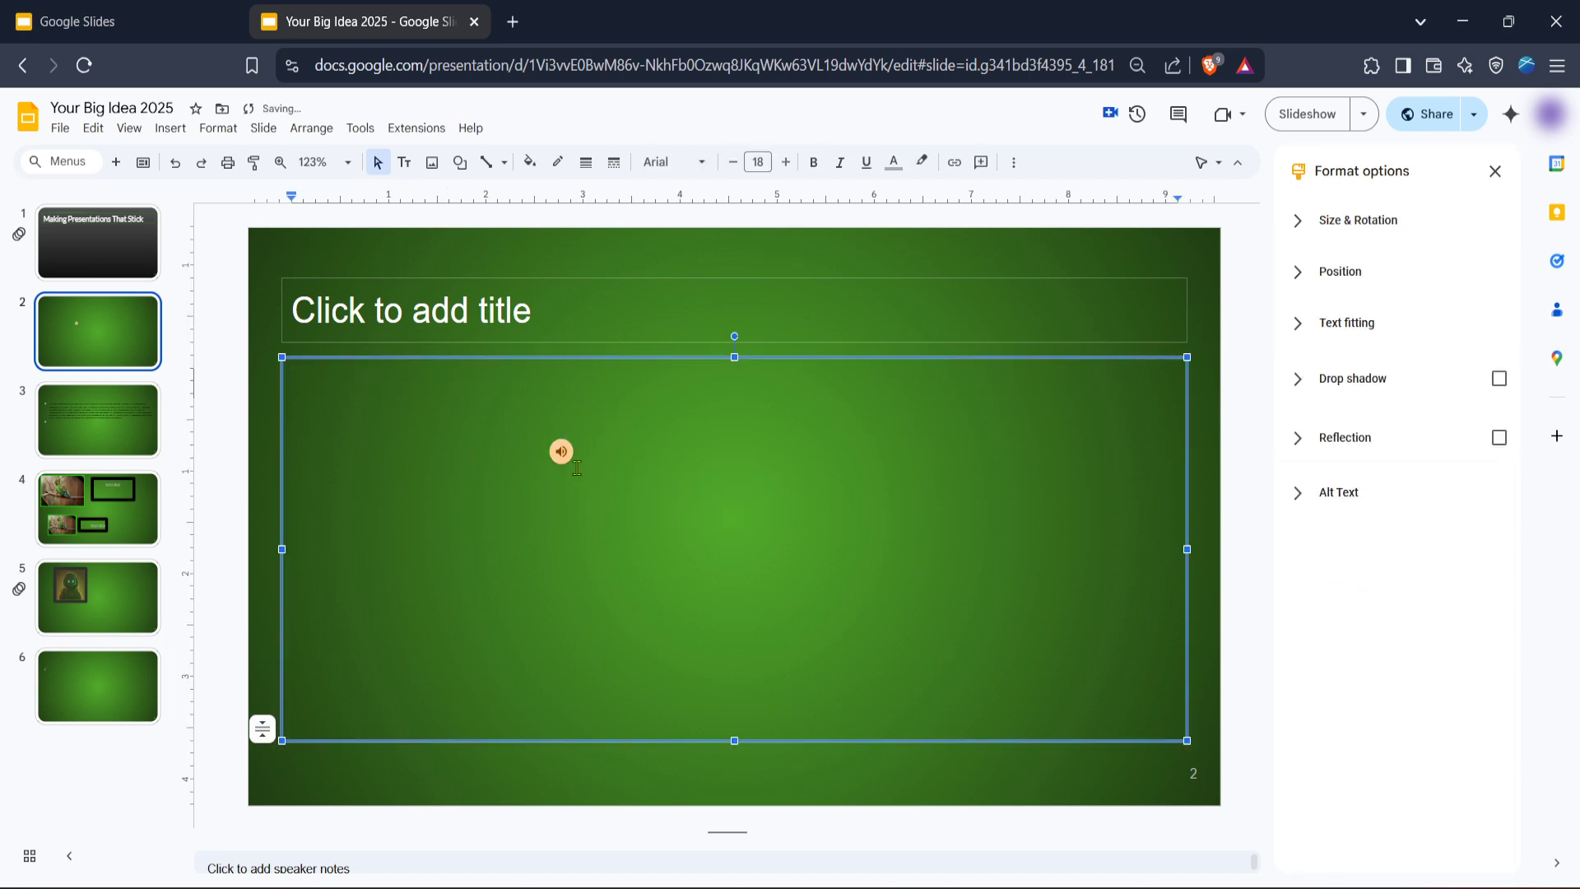
left_click(562, 451)
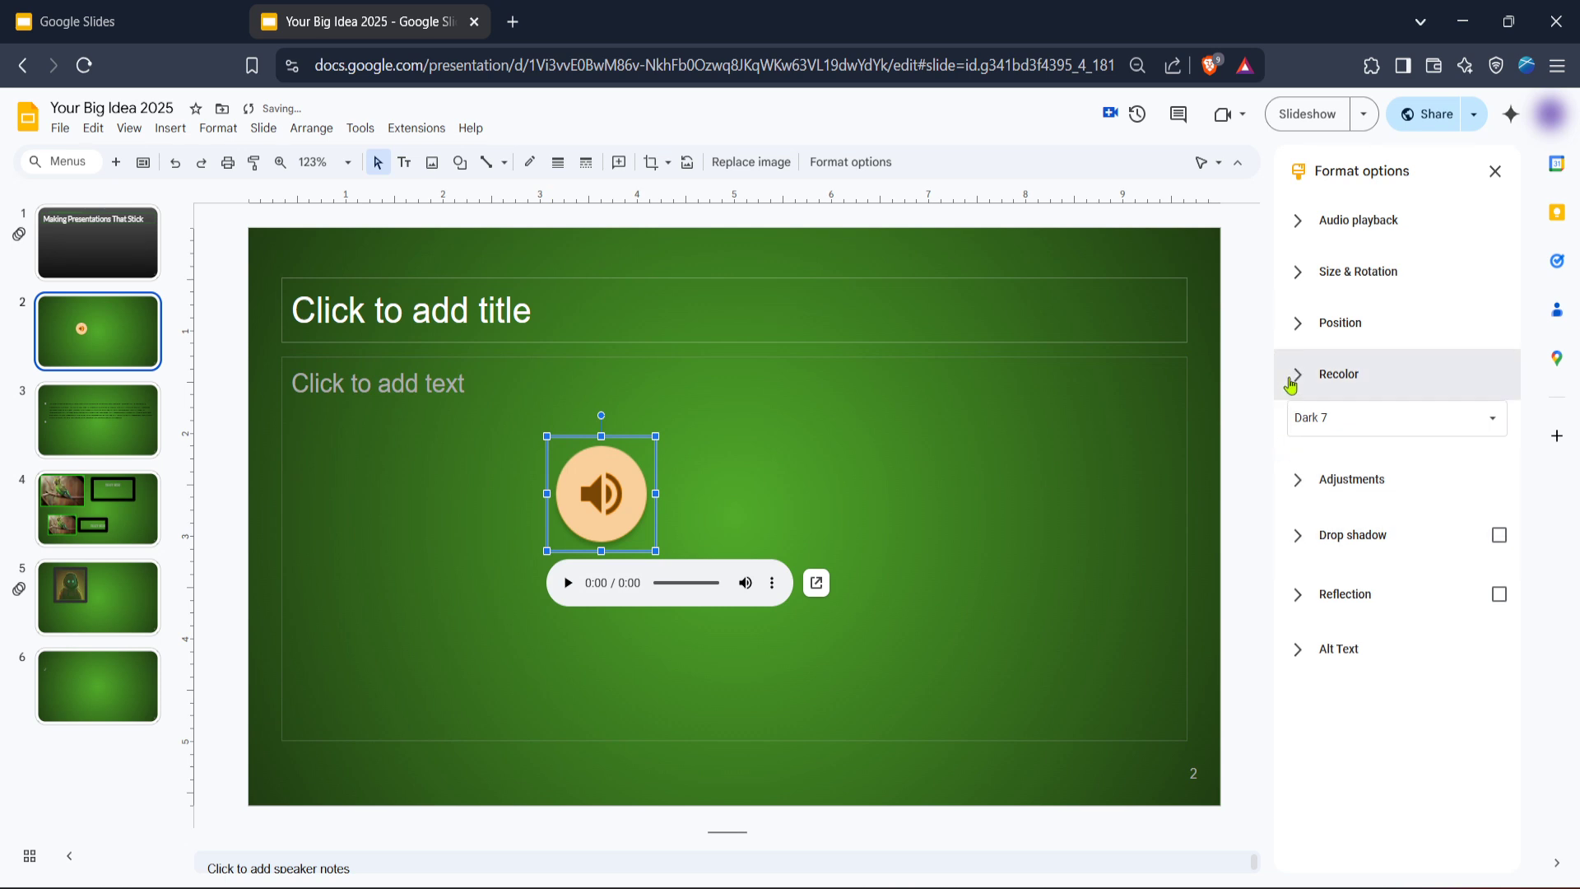
Review the Adjustments section, then enable Drop shadow and Reflection on the icon.
left_click(1352, 479)
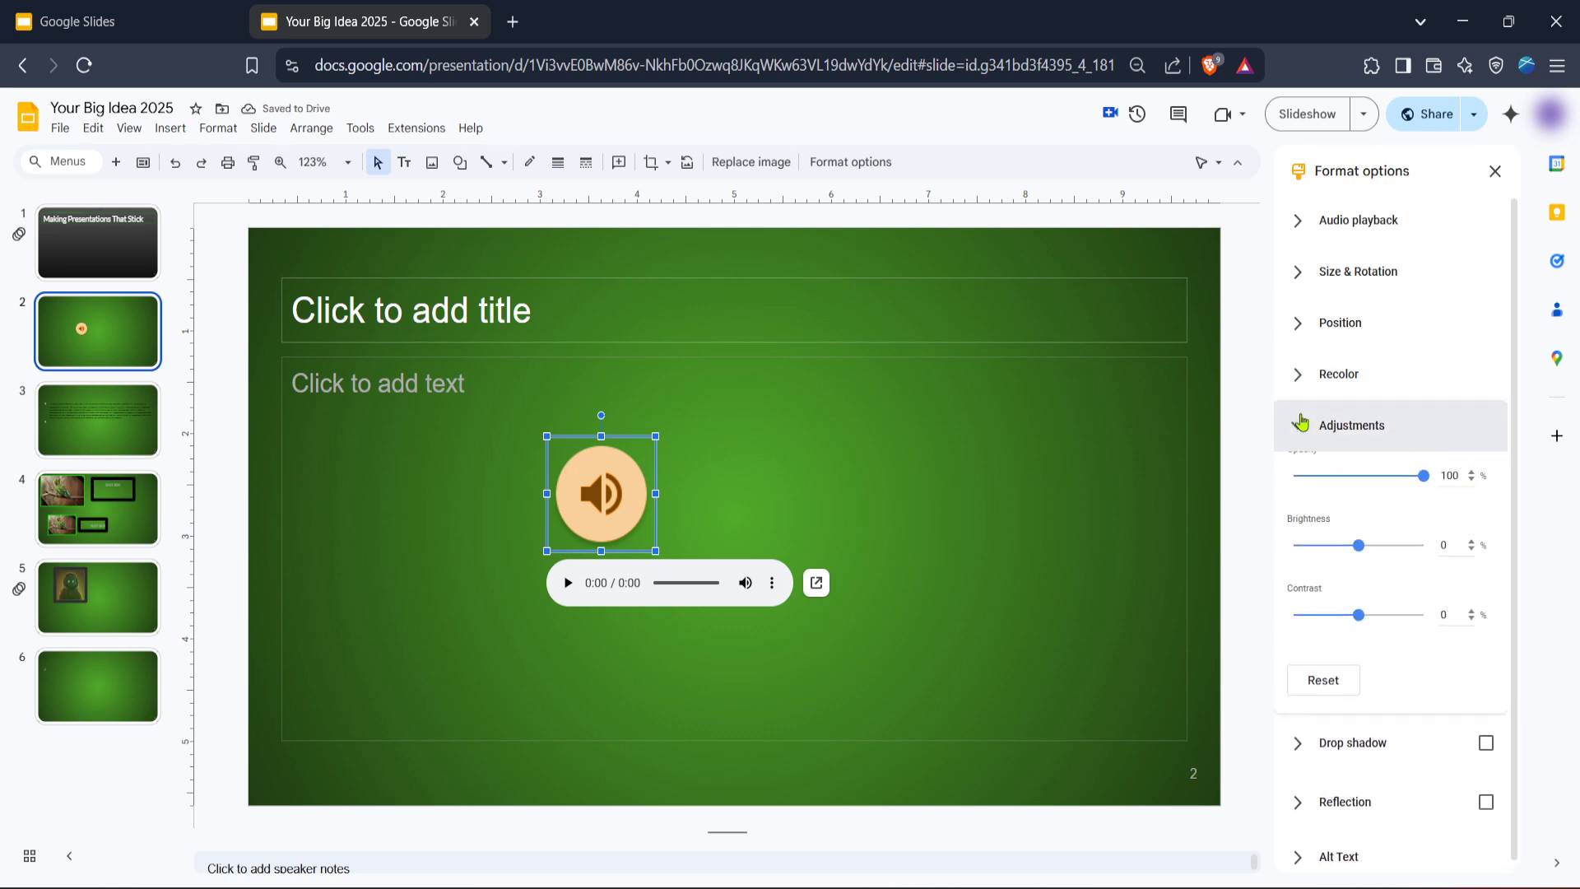
left_click(1352, 424)
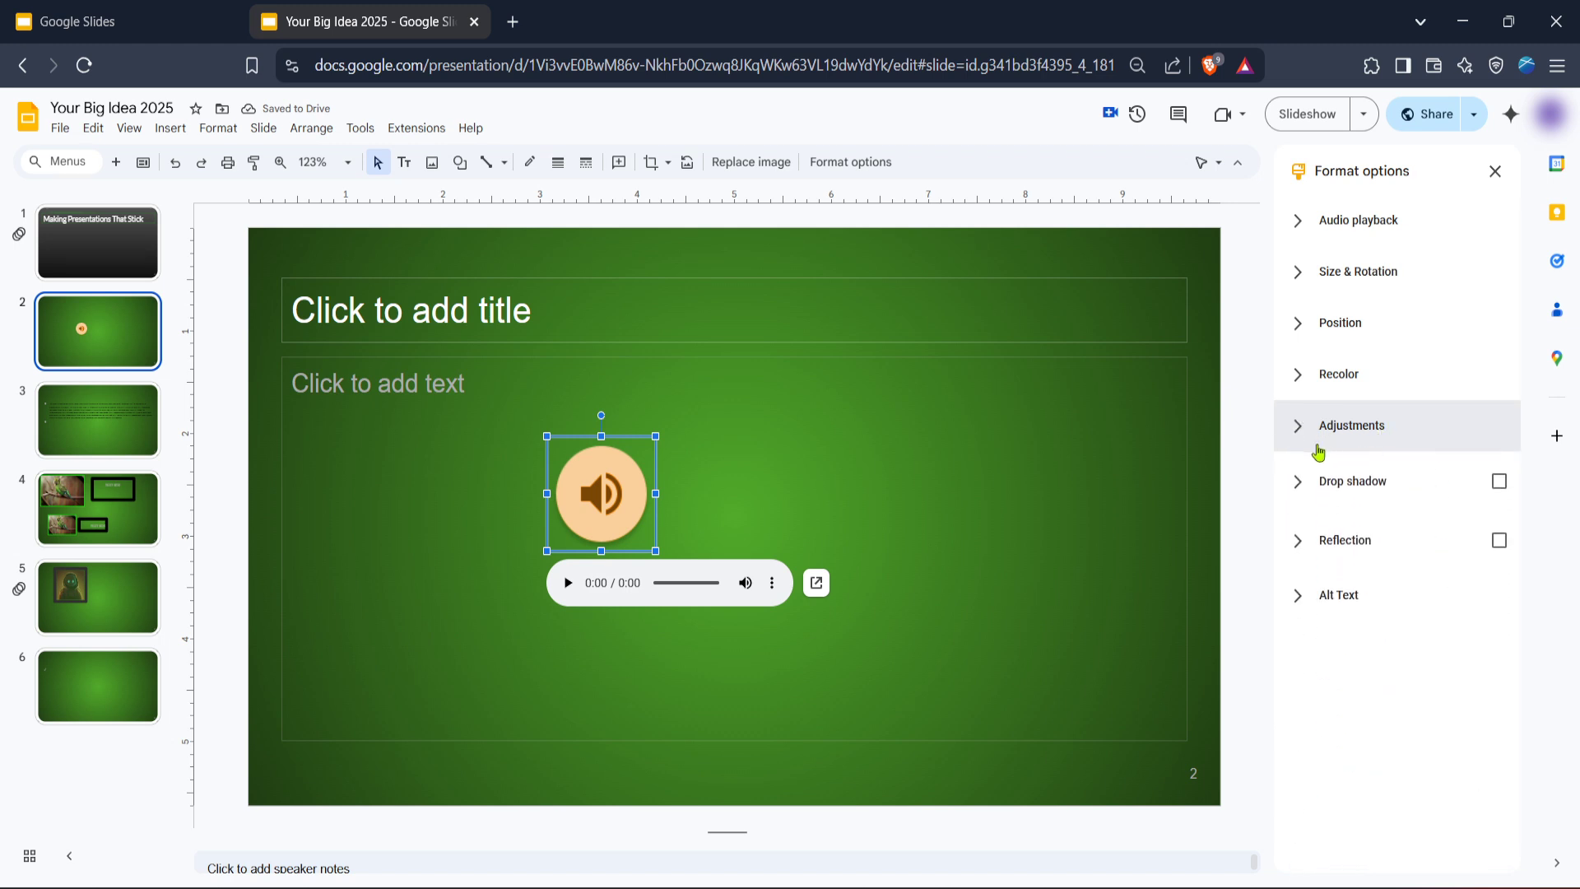
left_click(1352, 424)
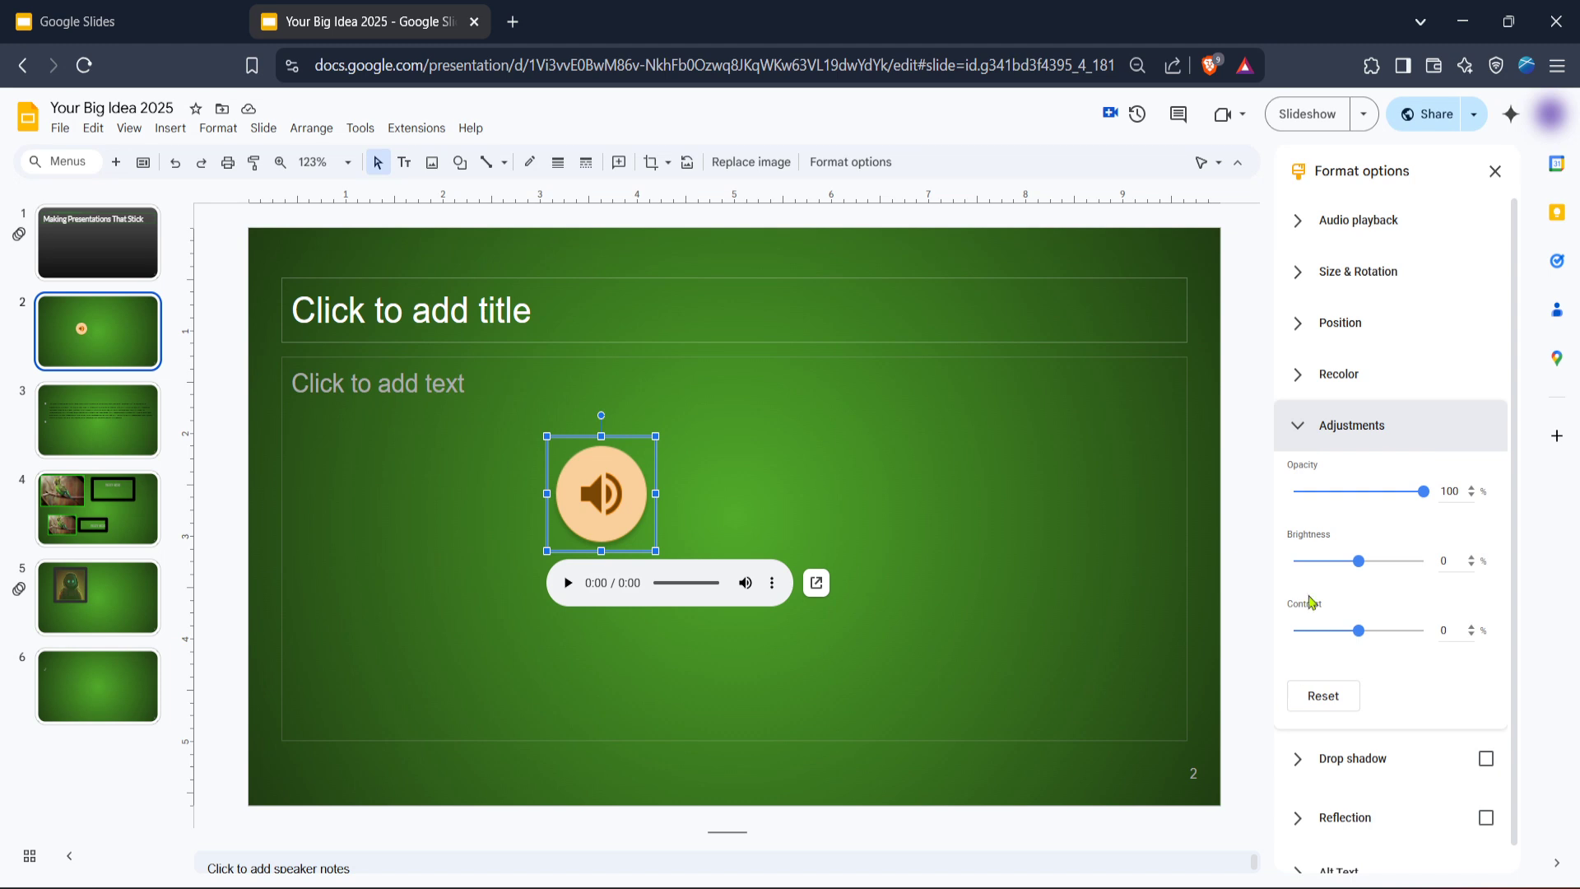
left_click(1353, 424)
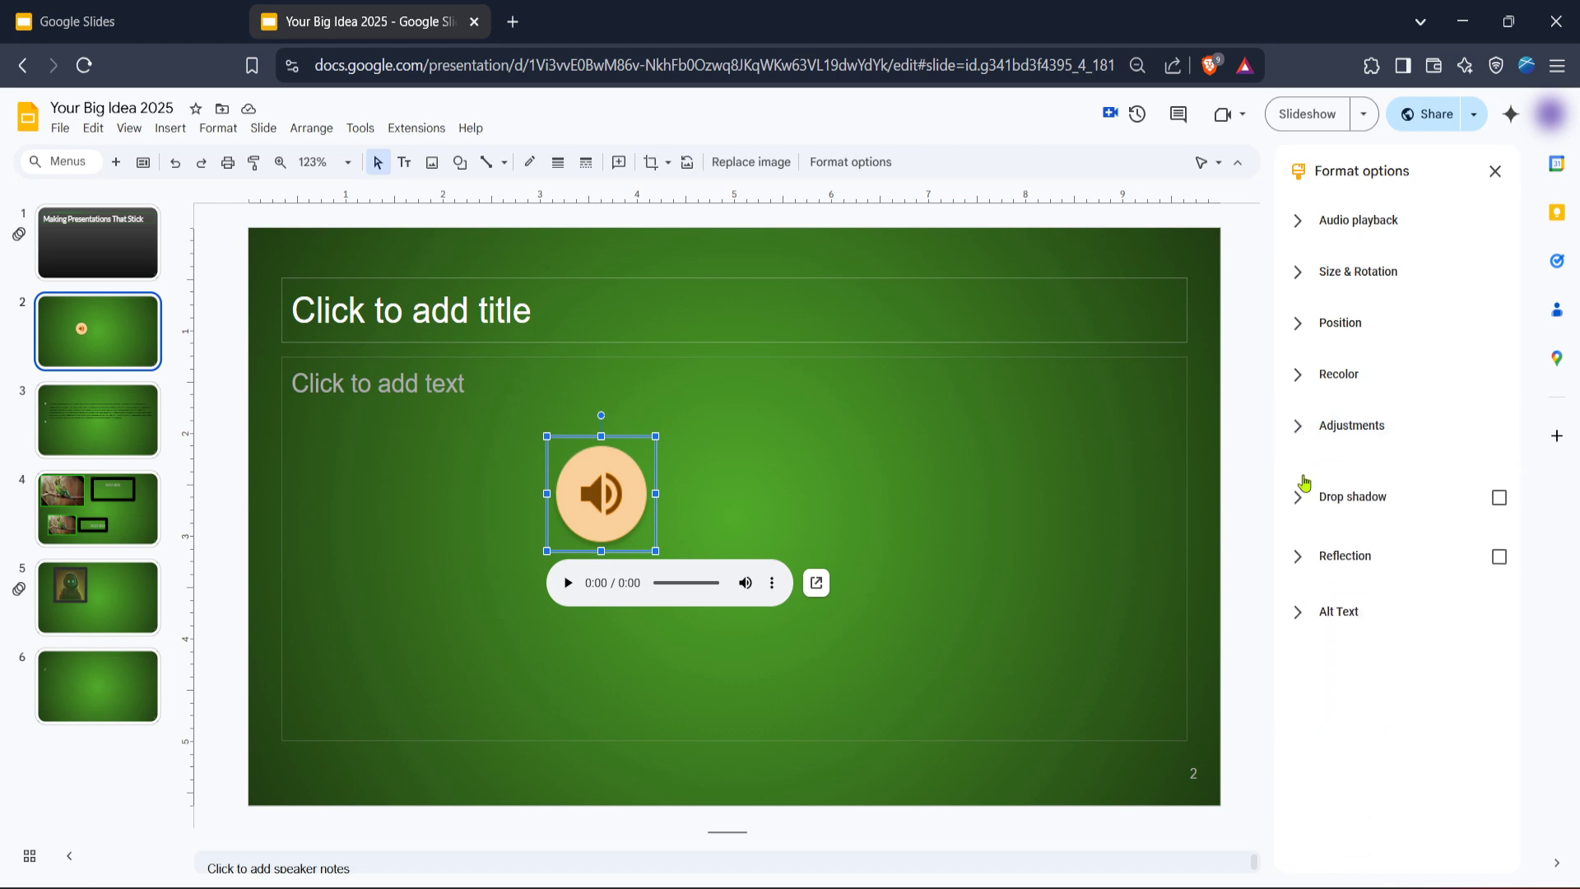
left_click(1498, 497)
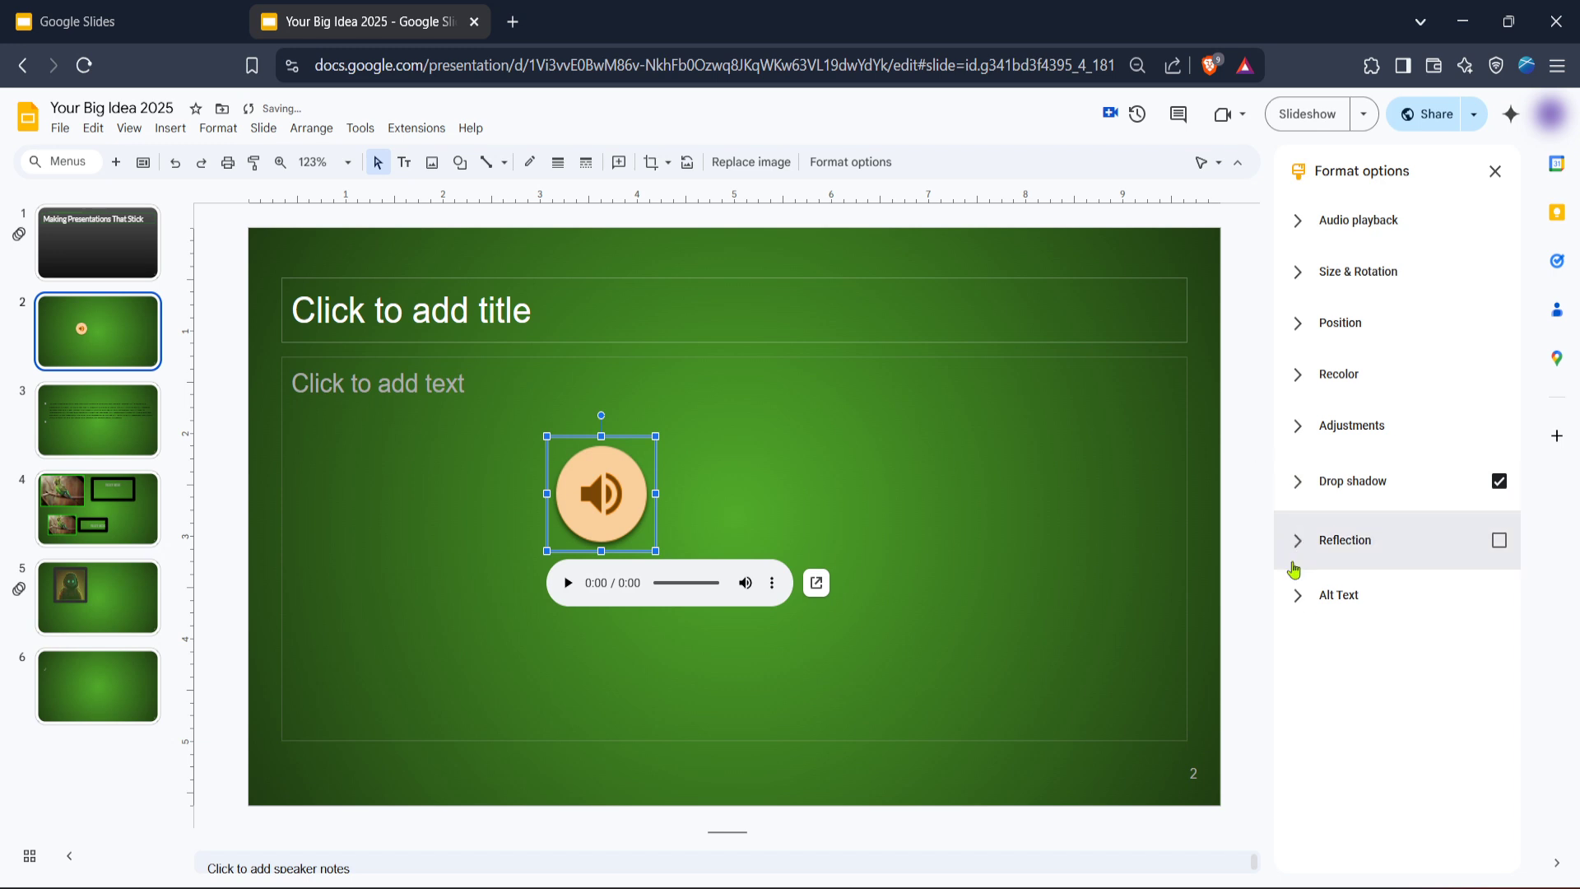
left_click(1499, 540)
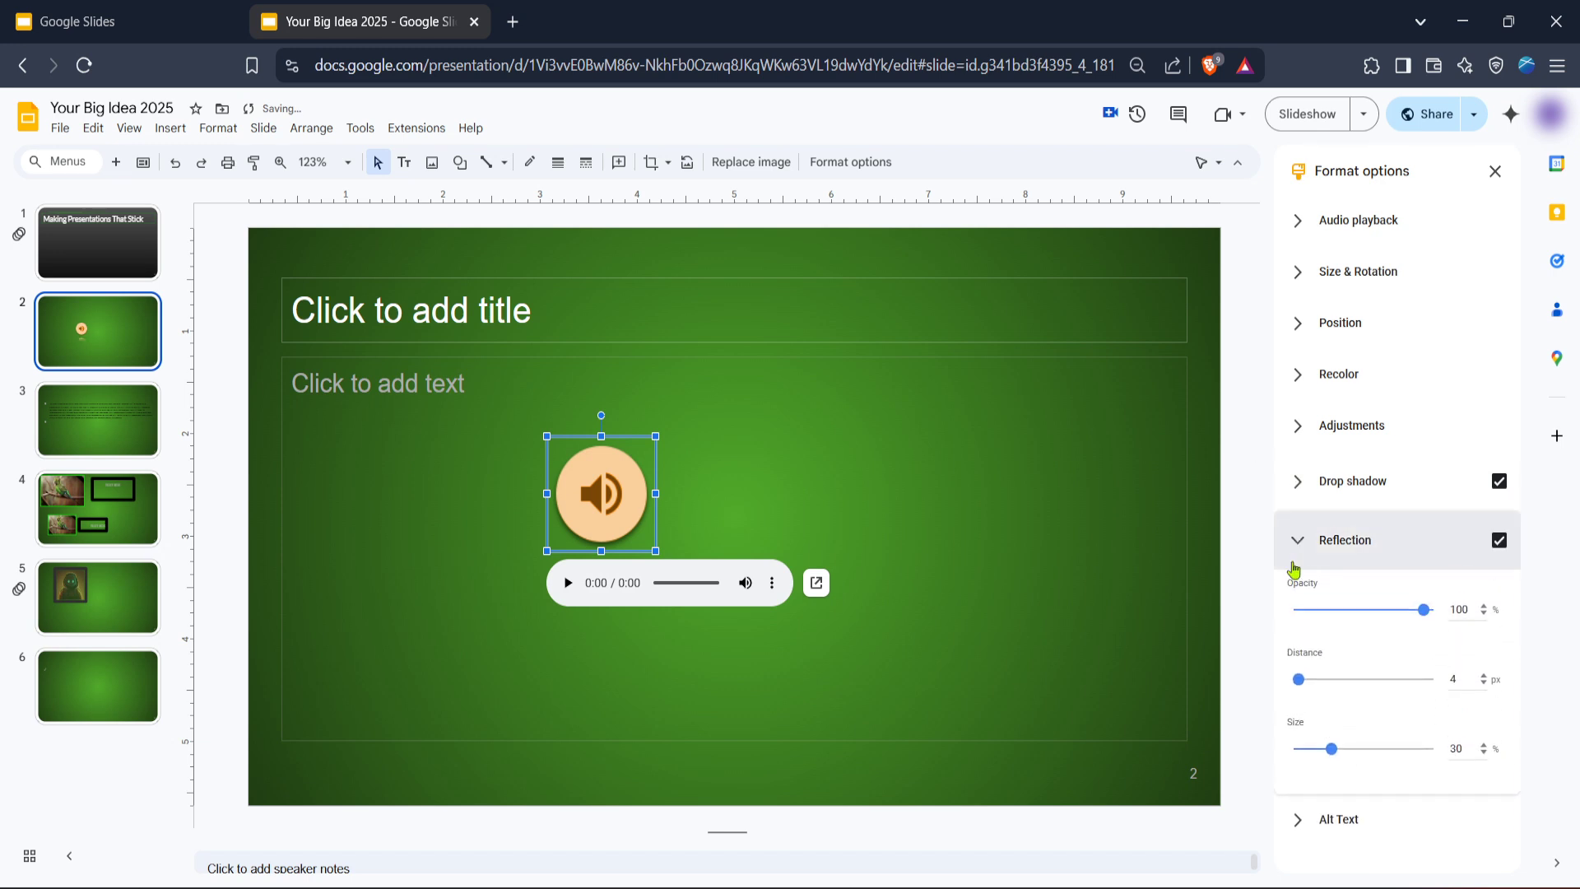